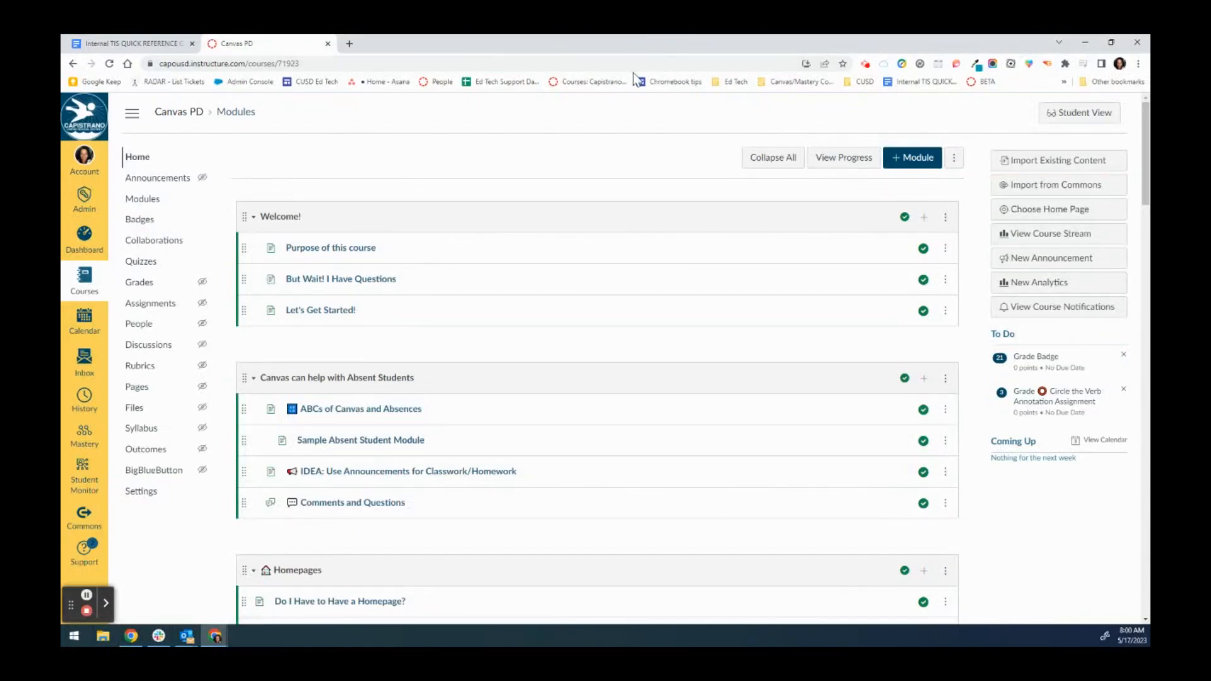
{"action": "mouse_move", "coordinate": [468, 209]}
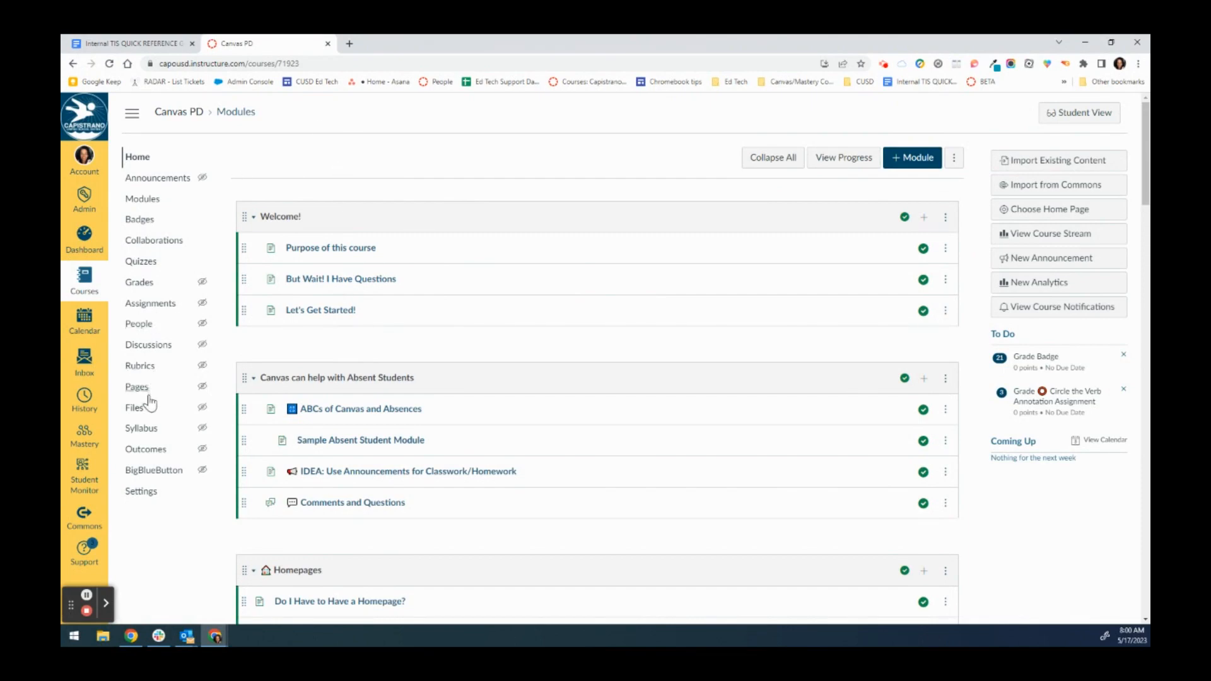
{"action": "mouse_move", "coordinate": [141, 427]}
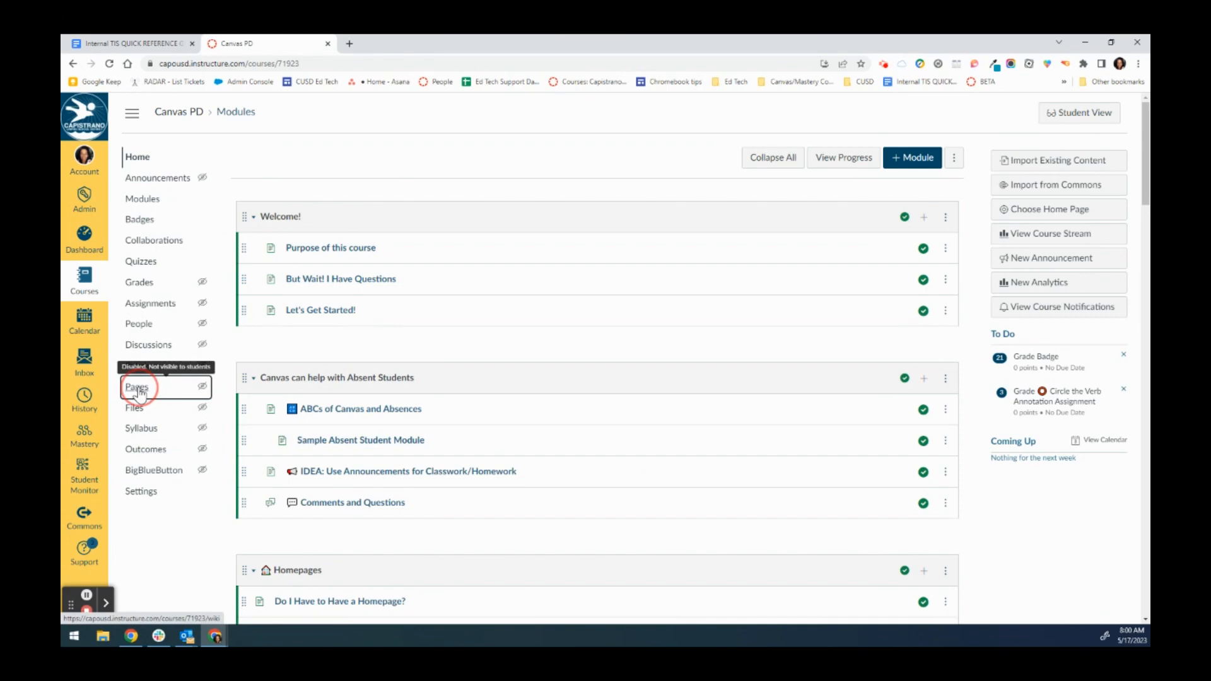
Step: From the course Pages list, add a new page titled 'Home Page 2'
{"action": "left_click", "coordinate": [137, 386]}
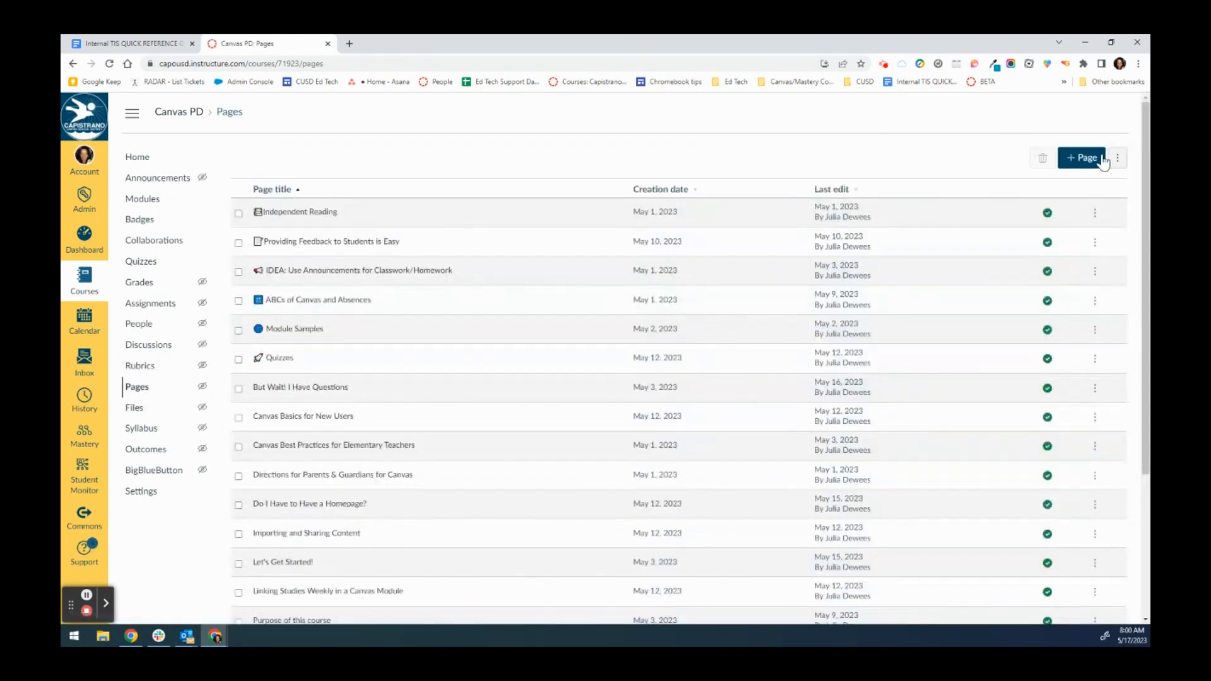
{"action": "left_click", "coordinate": [1081, 157]}
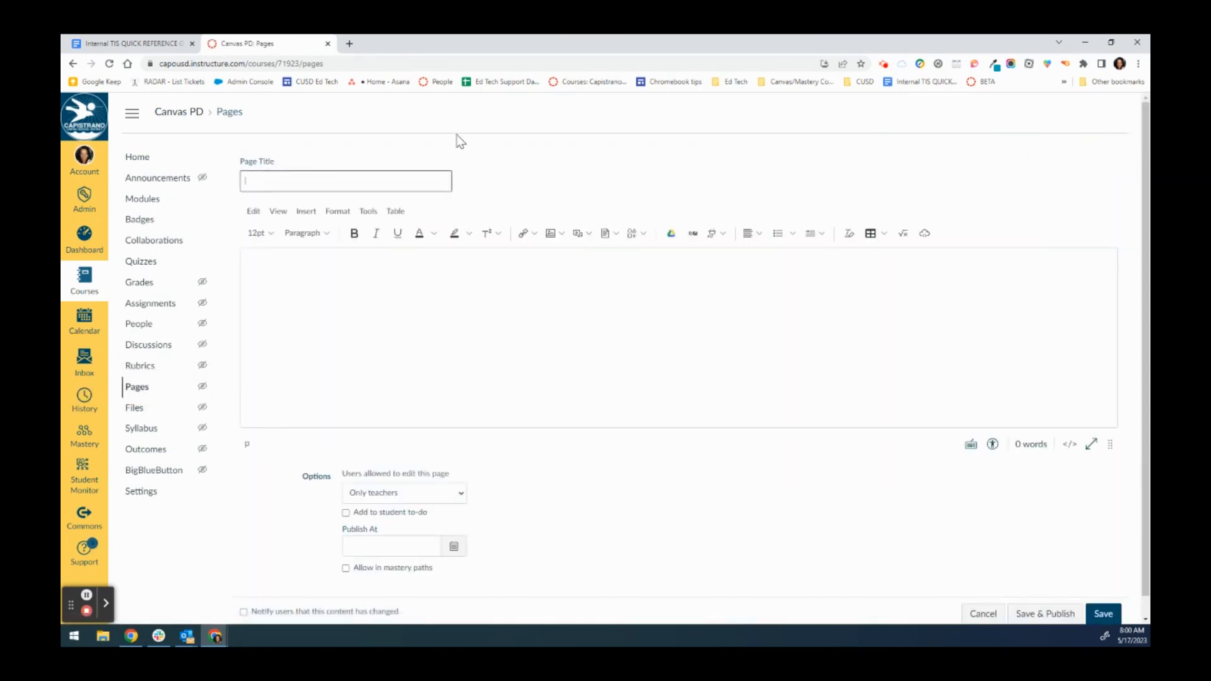
{"action": "type", "text": "Home Page 2"}
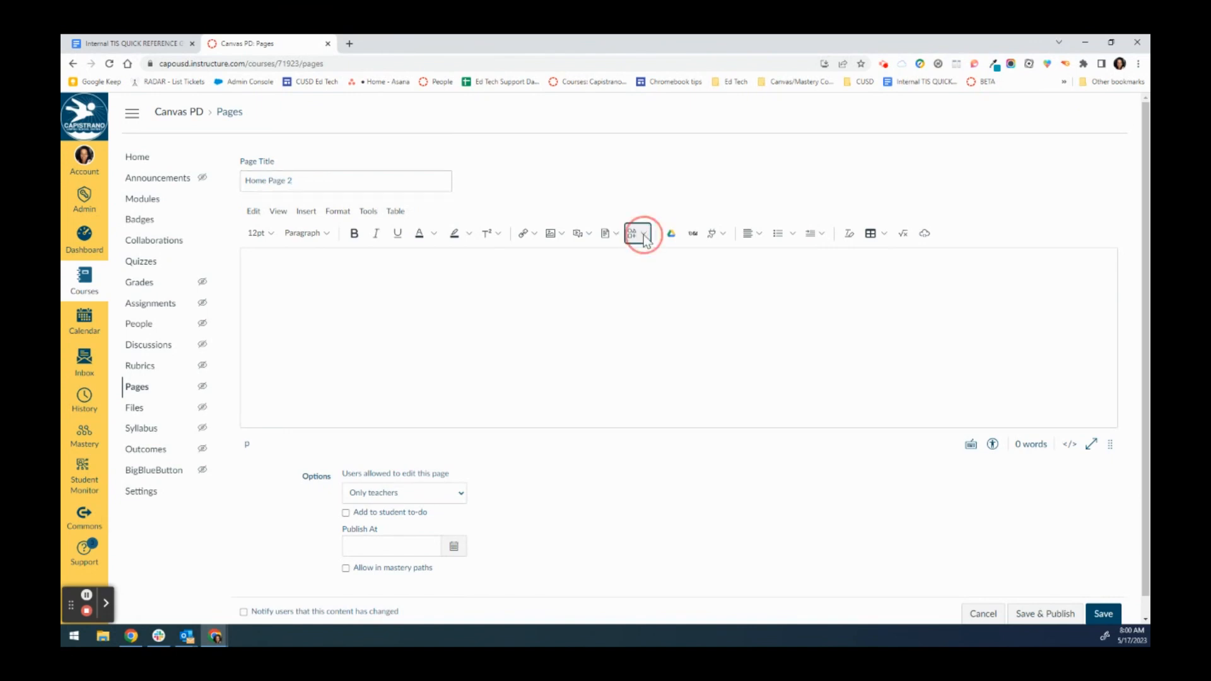
Step: Start an Icon Maker icon with a Square shape, Large size and teal colour
{"action": "left_click", "coordinate": [638, 232]}
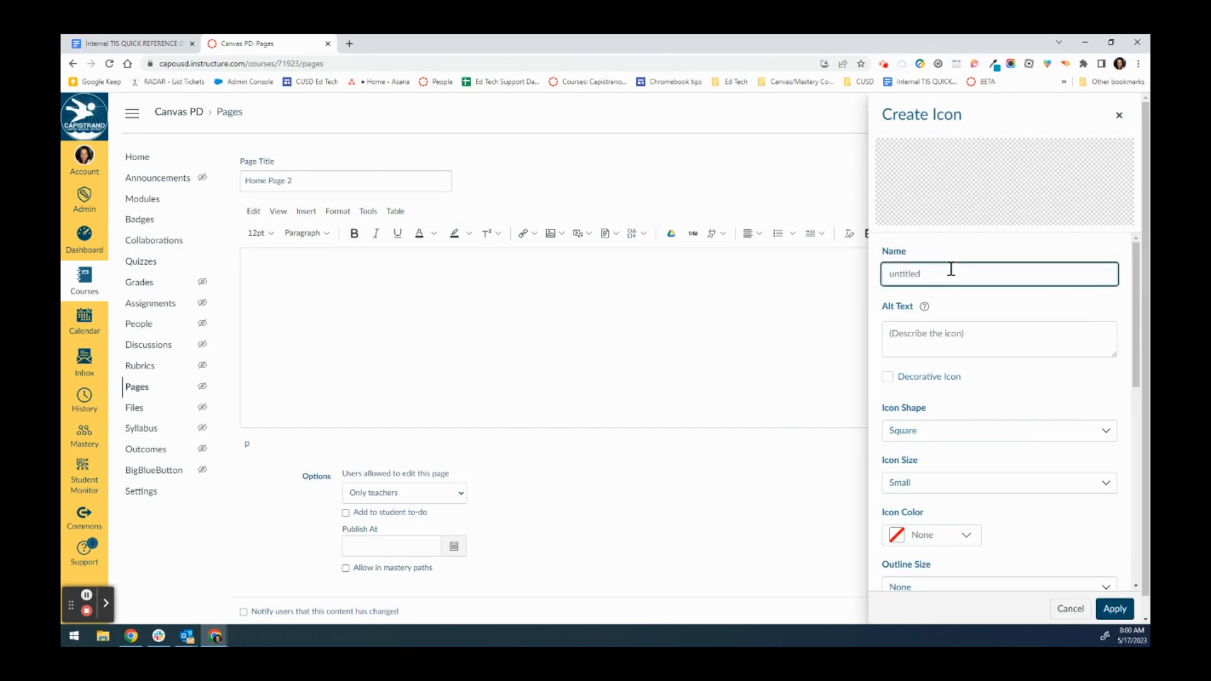
{"action": "type", "text": "A"}
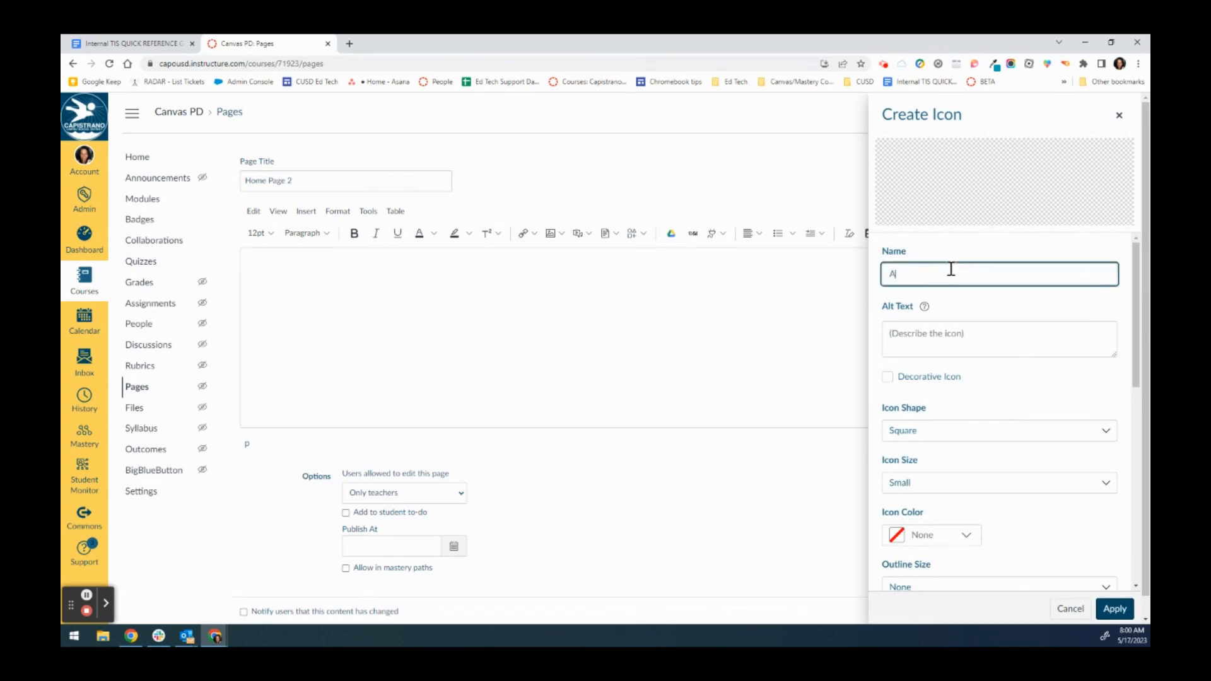
{"action": "scroll", "scroll_direction": "down", "scroll_amount": 3}
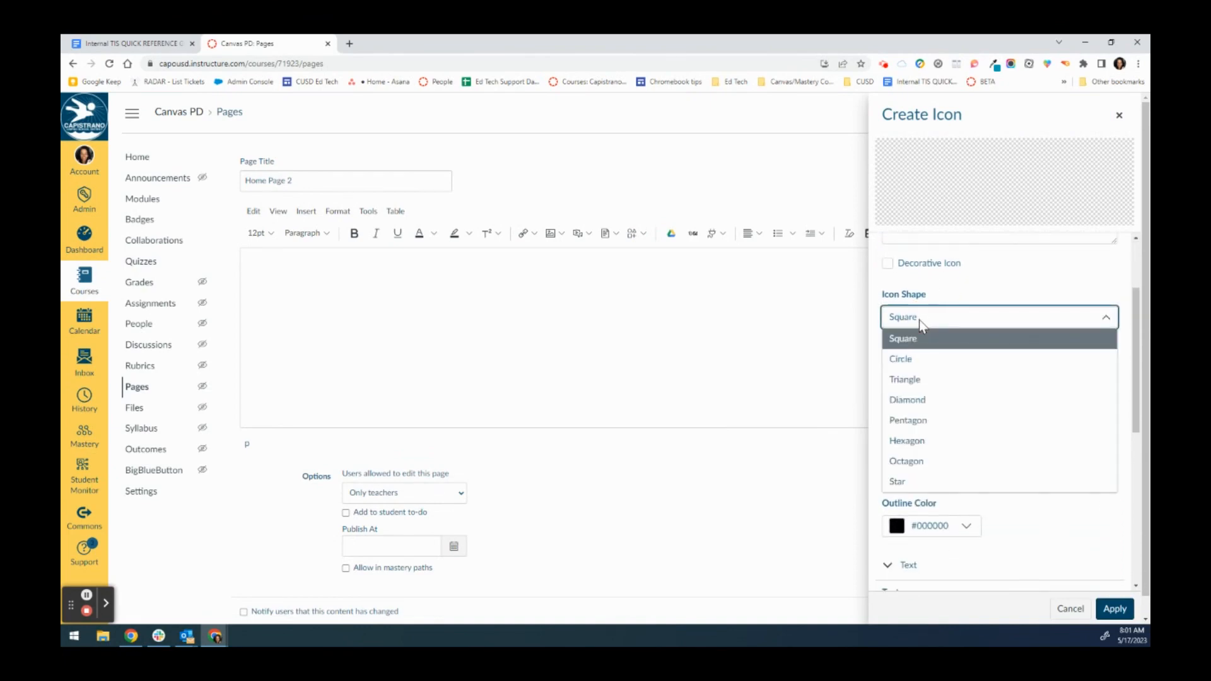
{"action": "left_click", "coordinate": [902, 337]}
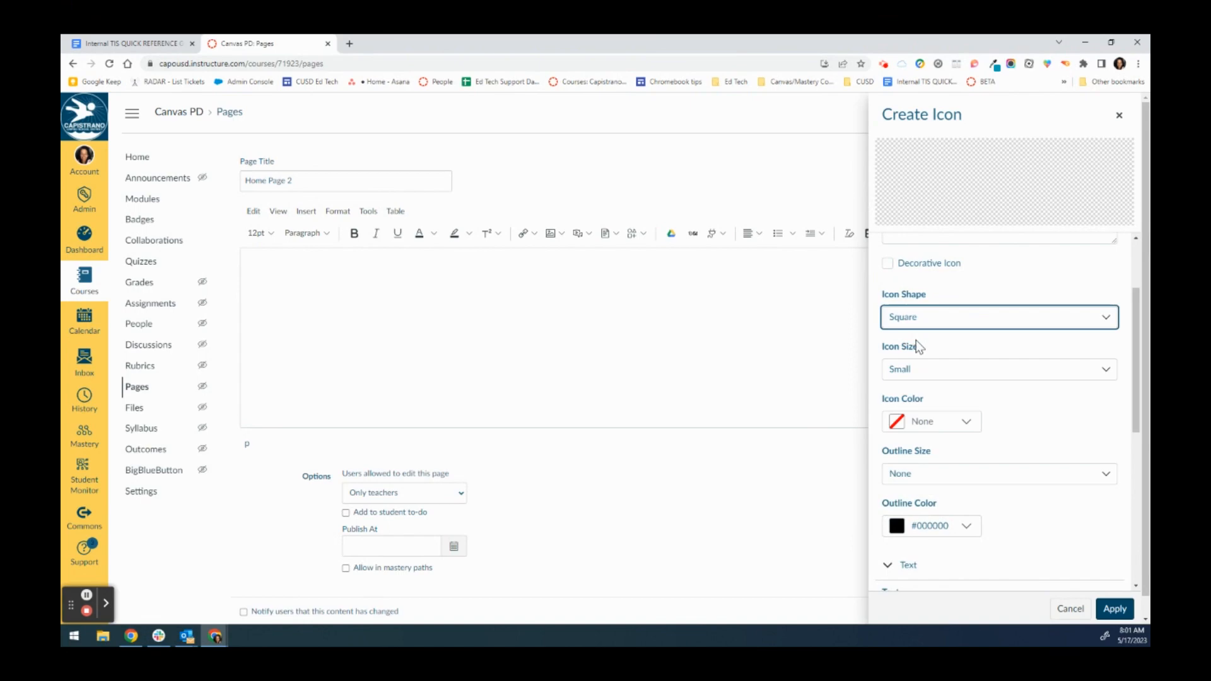
{"action": "left_click", "coordinate": [998, 368]}
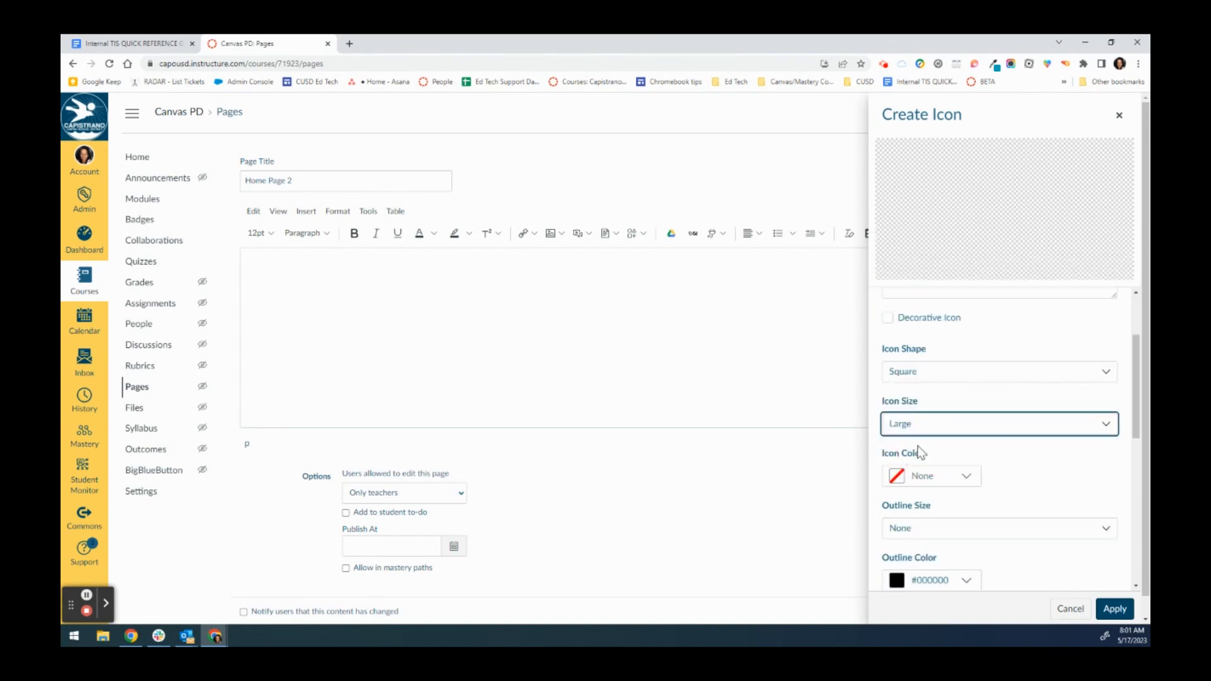
{"action": "left_click", "coordinate": [930, 475]}
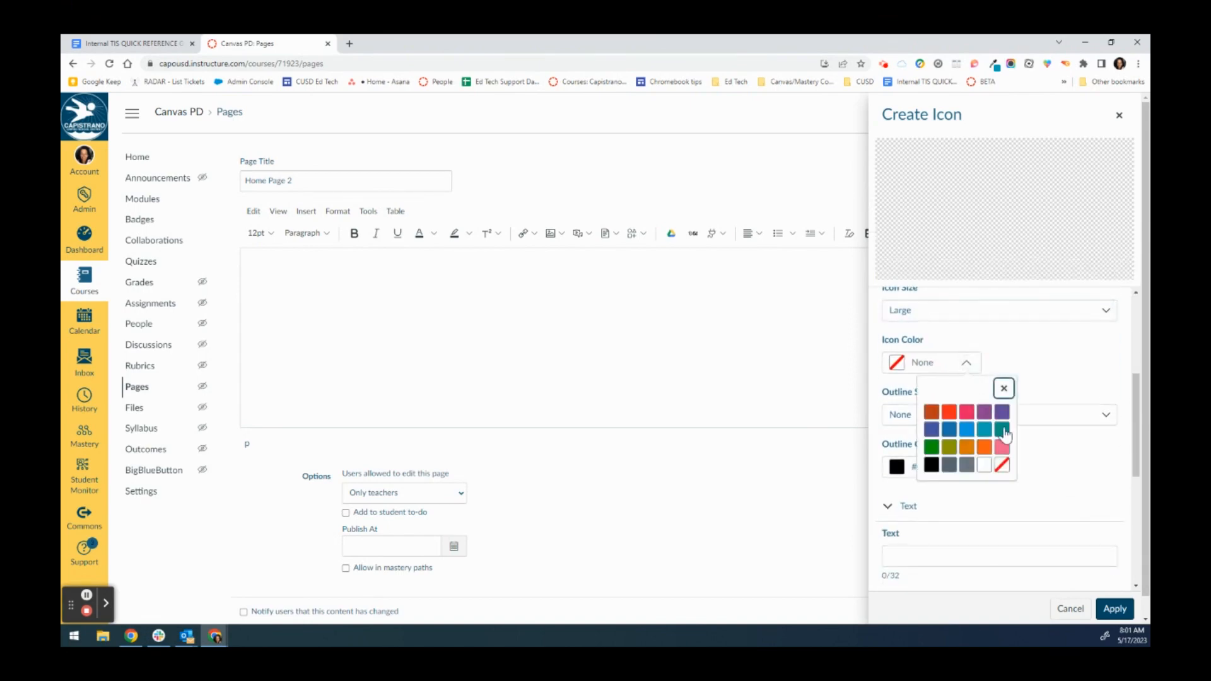
{"action": "left_click", "coordinate": [1003, 430]}
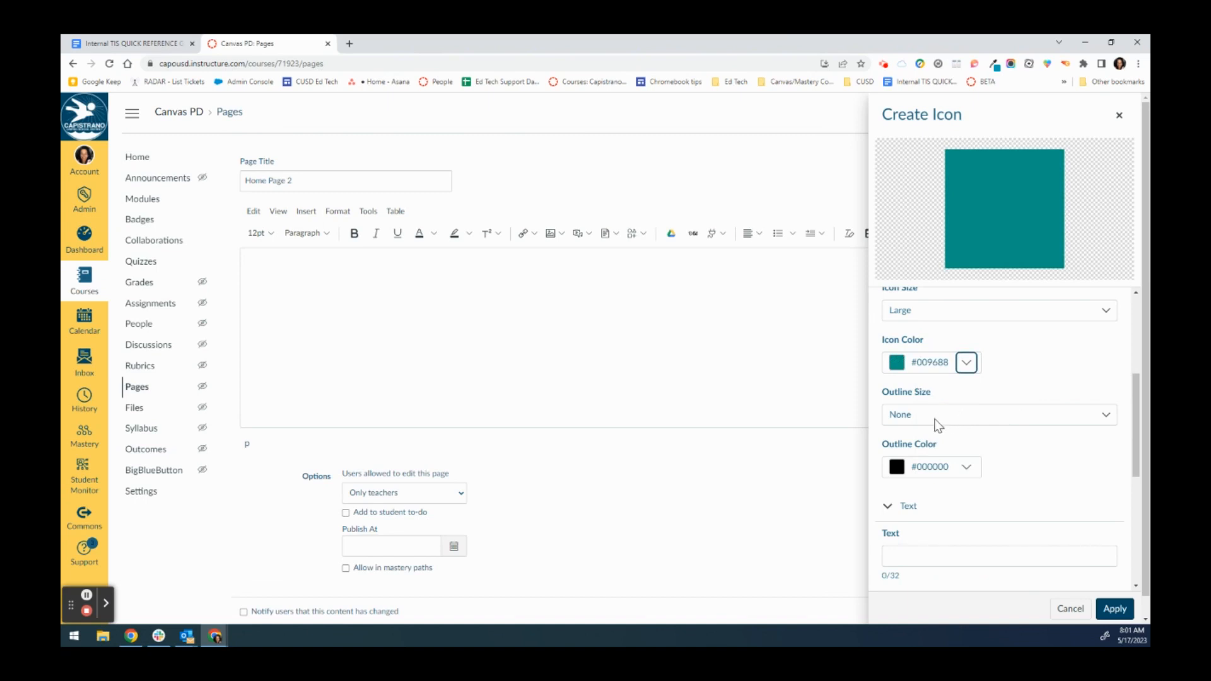
Step: Enter 'Absent Work' as the icon's label text
{"action": "left_click", "coordinate": [998, 441]}
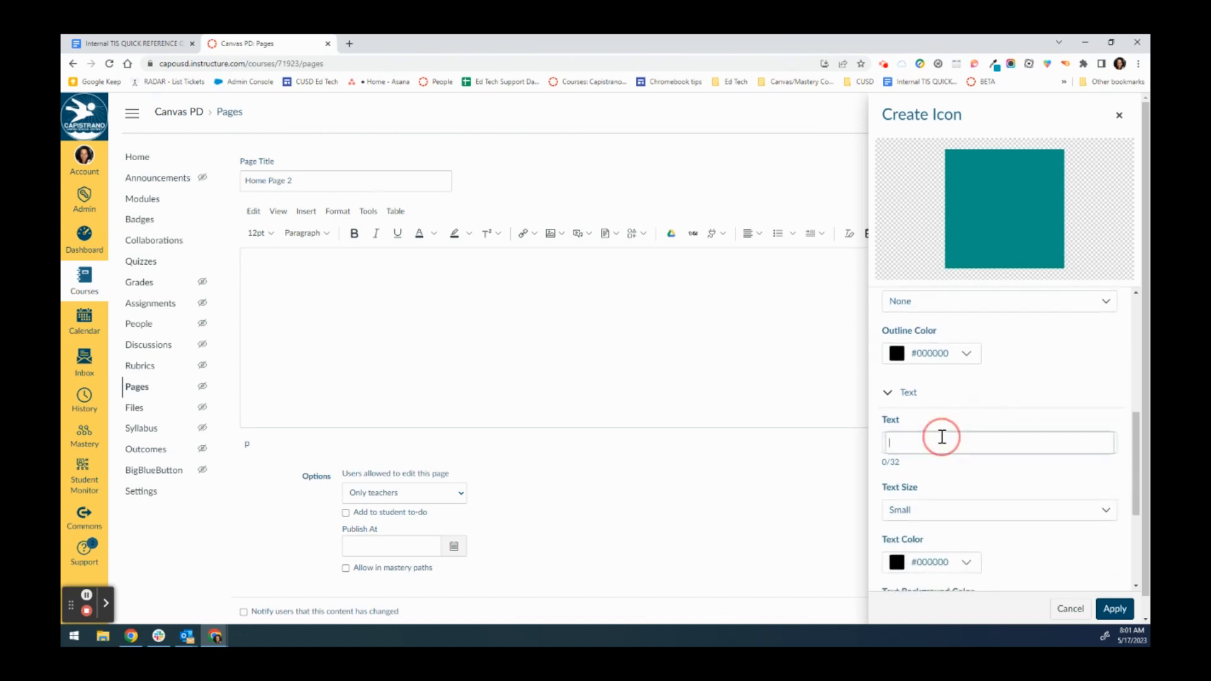
{"action": "type", "text": "A"}
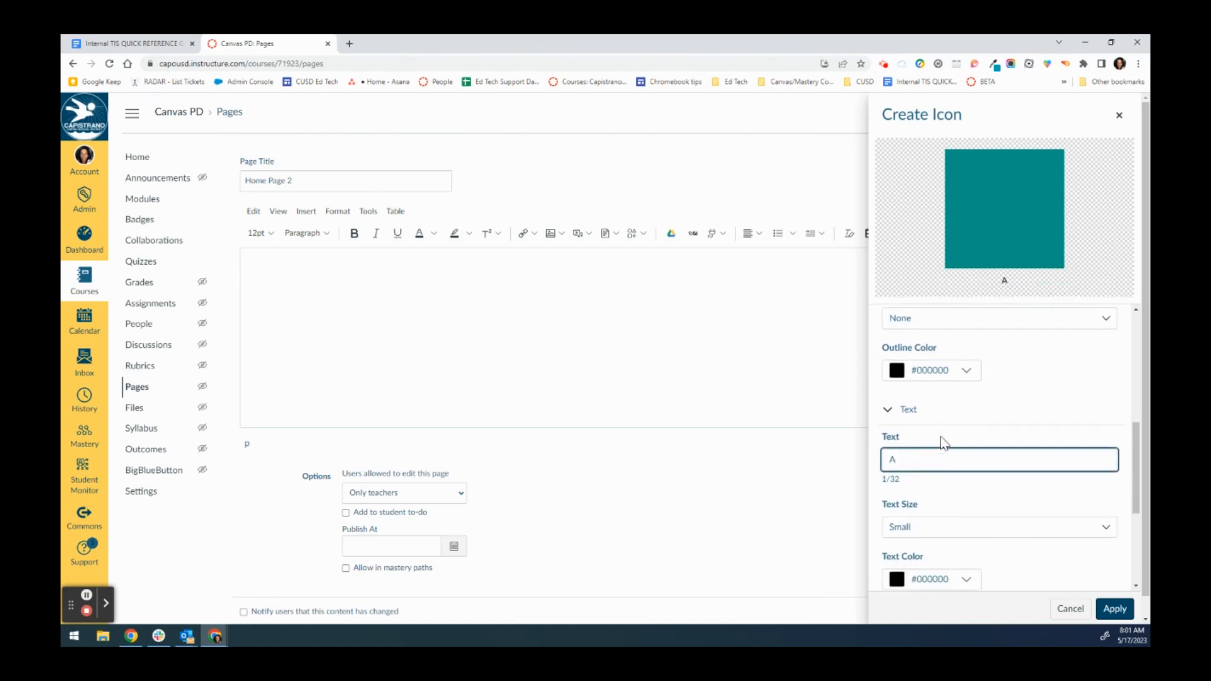
{"action": "type", "text": "bsent"}
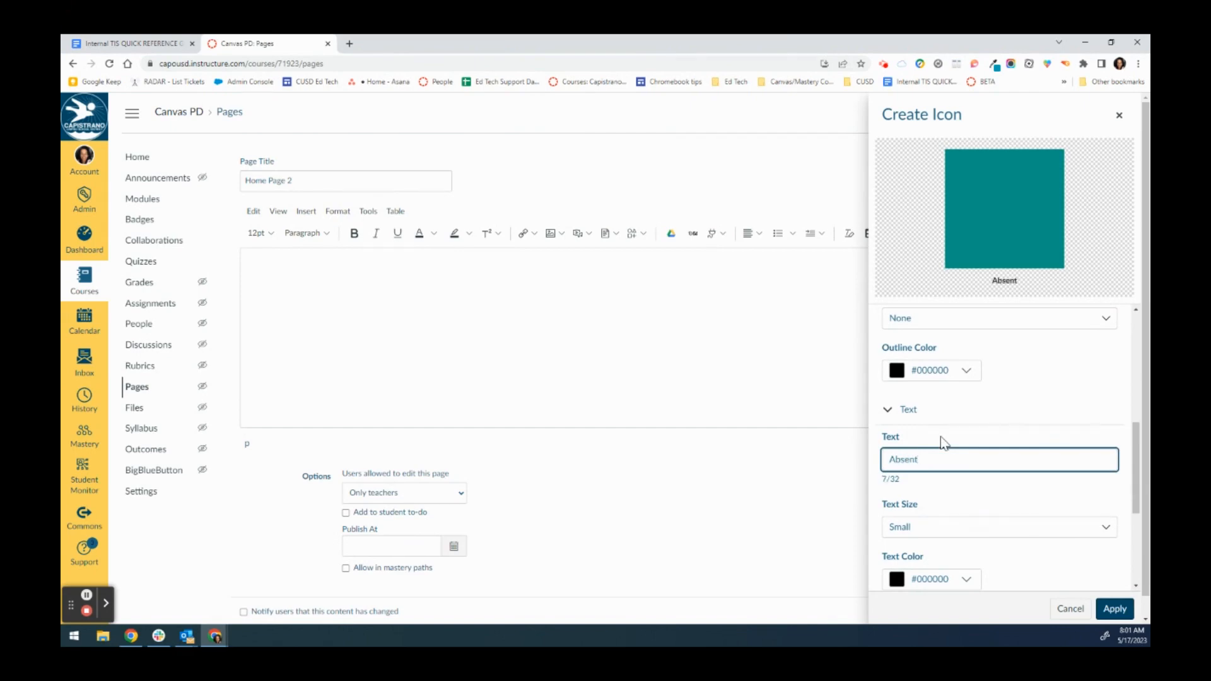
{"action": "type", "text": "Work"}
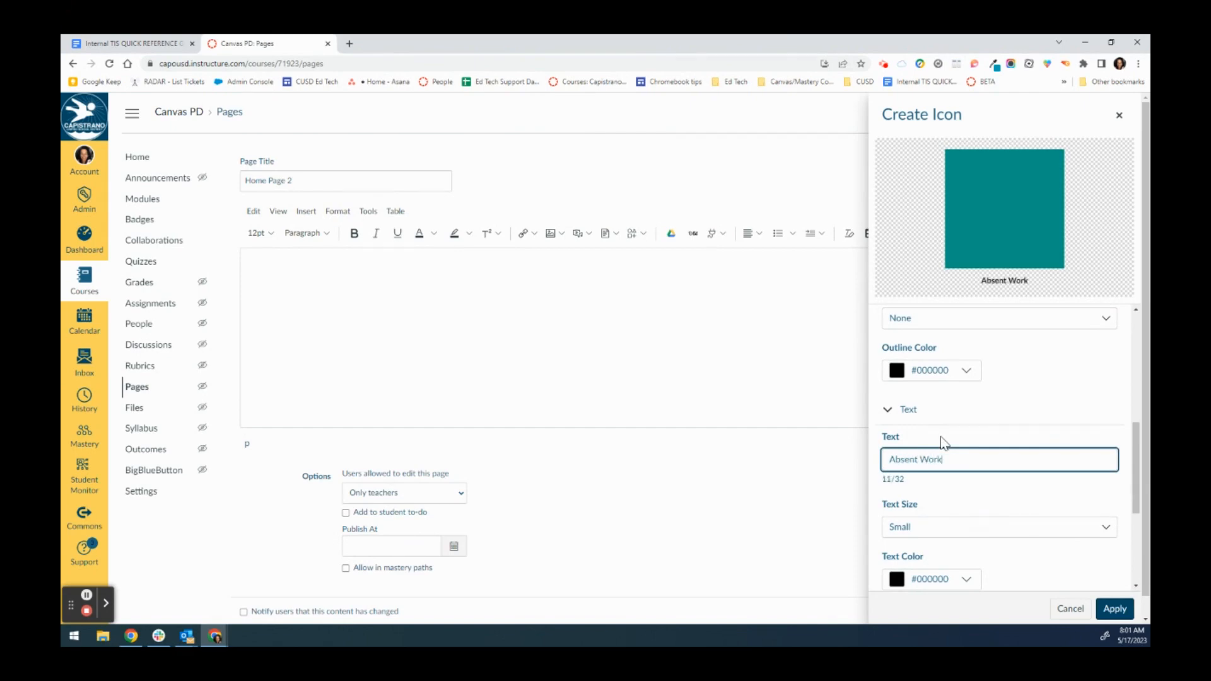
Step: Make the label Large in the Bottom Third and add the Language Arts image
{"action": "scroll", "scroll_direction": "down", "scroll_amount": 3}
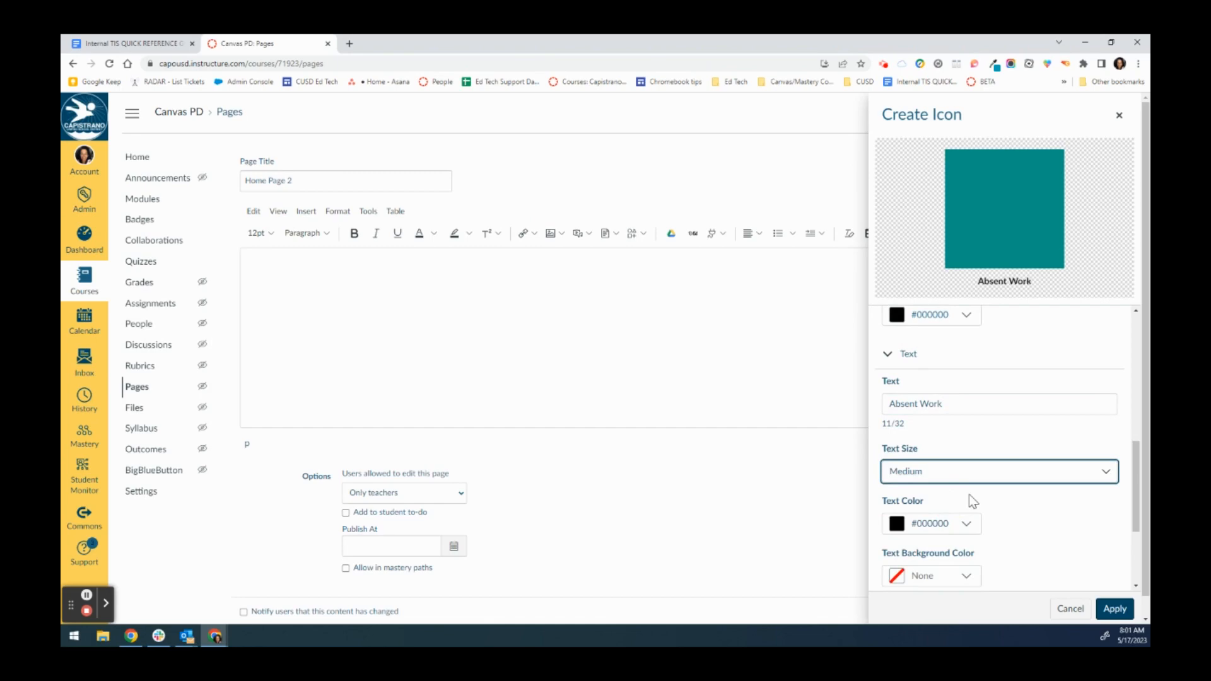
{"action": "left_click", "coordinate": [998, 472]}
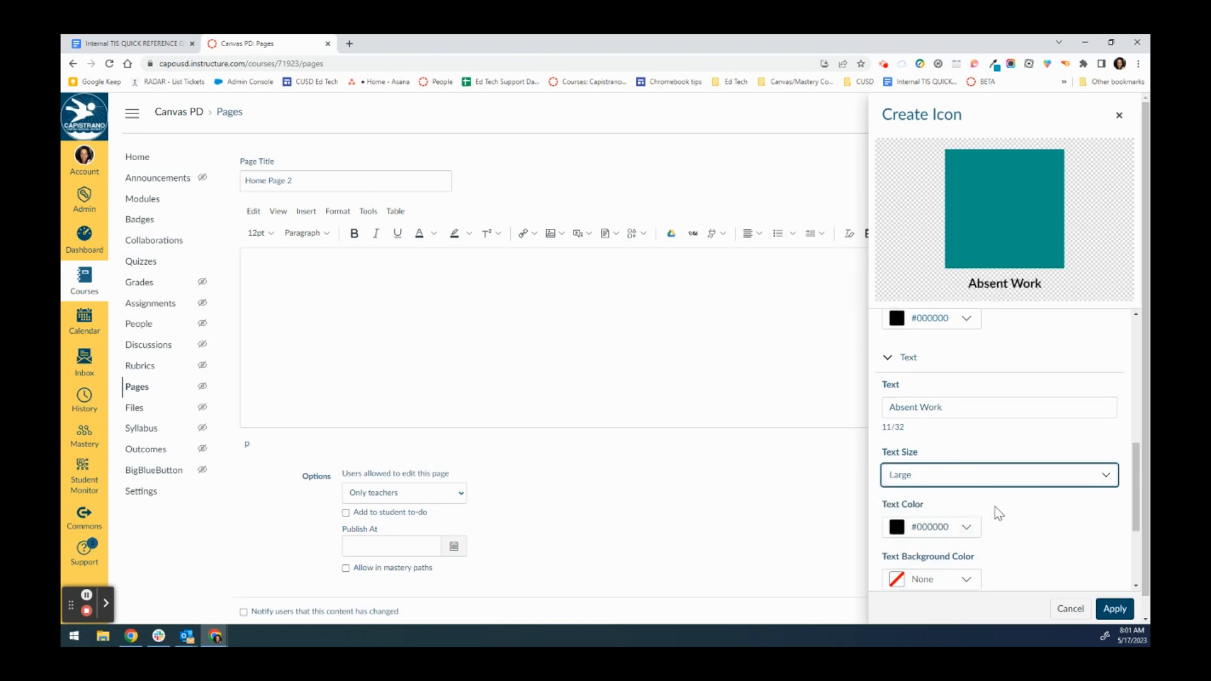
{"action": "left_click", "coordinate": [997, 518]}
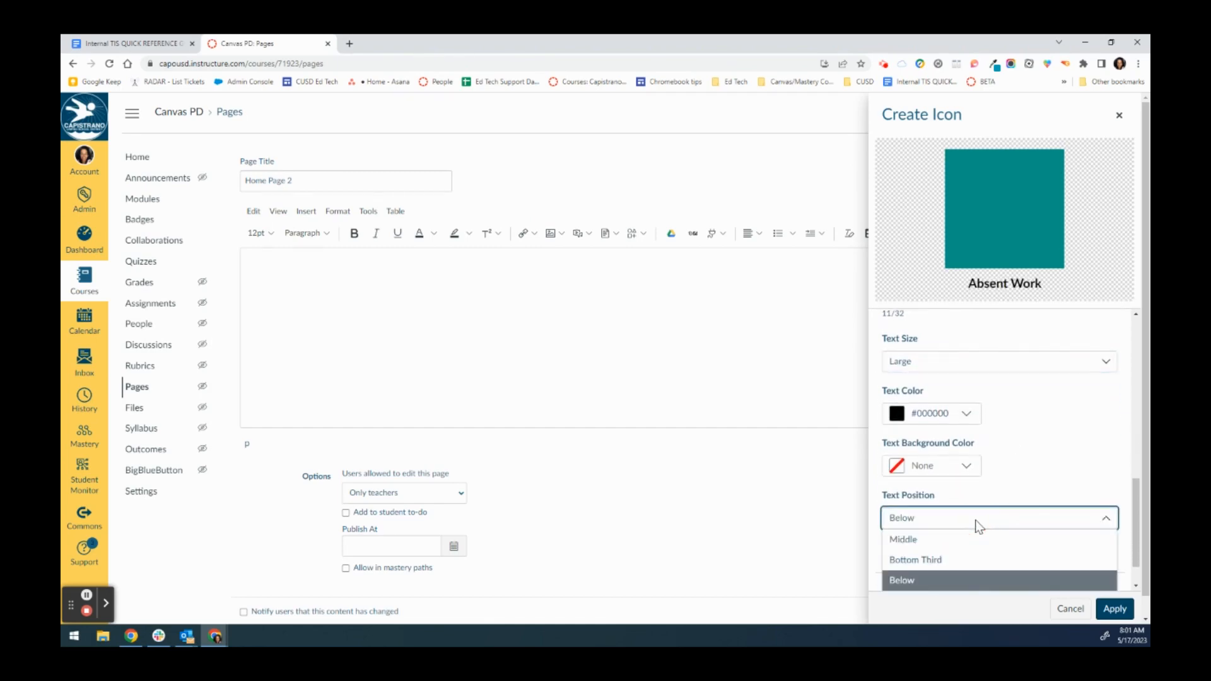
{"action": "left_click", "coordinate": [916, 560]}
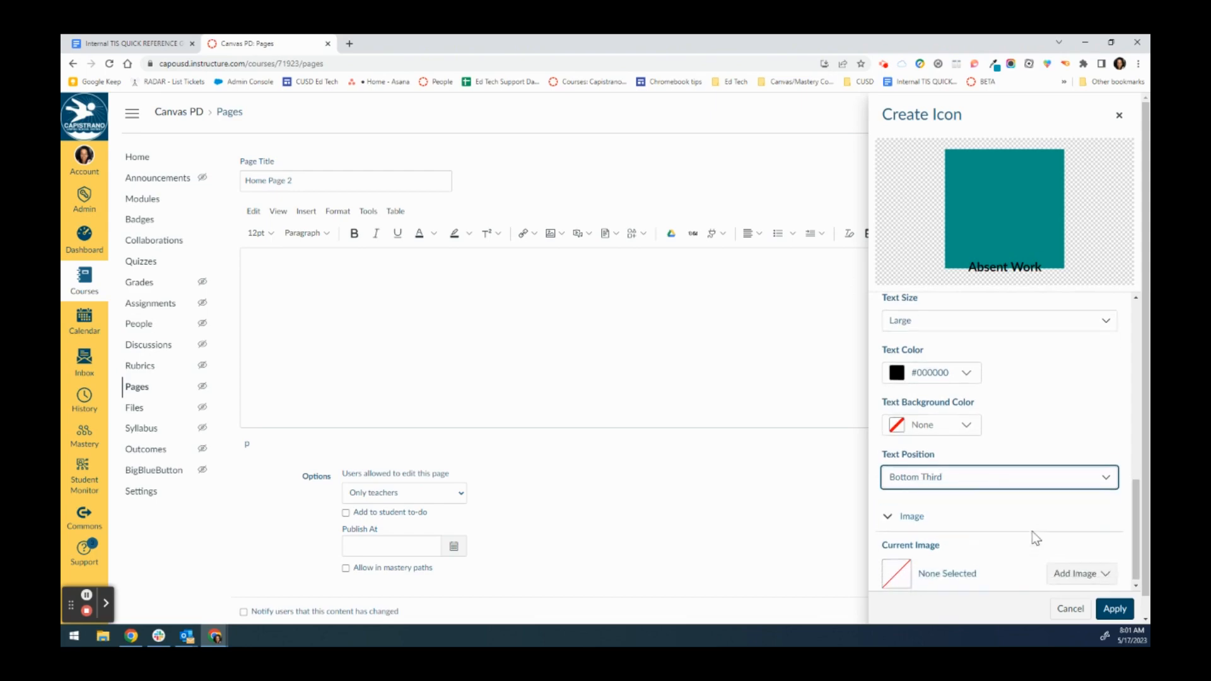
{"action": "left_click", "coordinate": [1077, 569]}
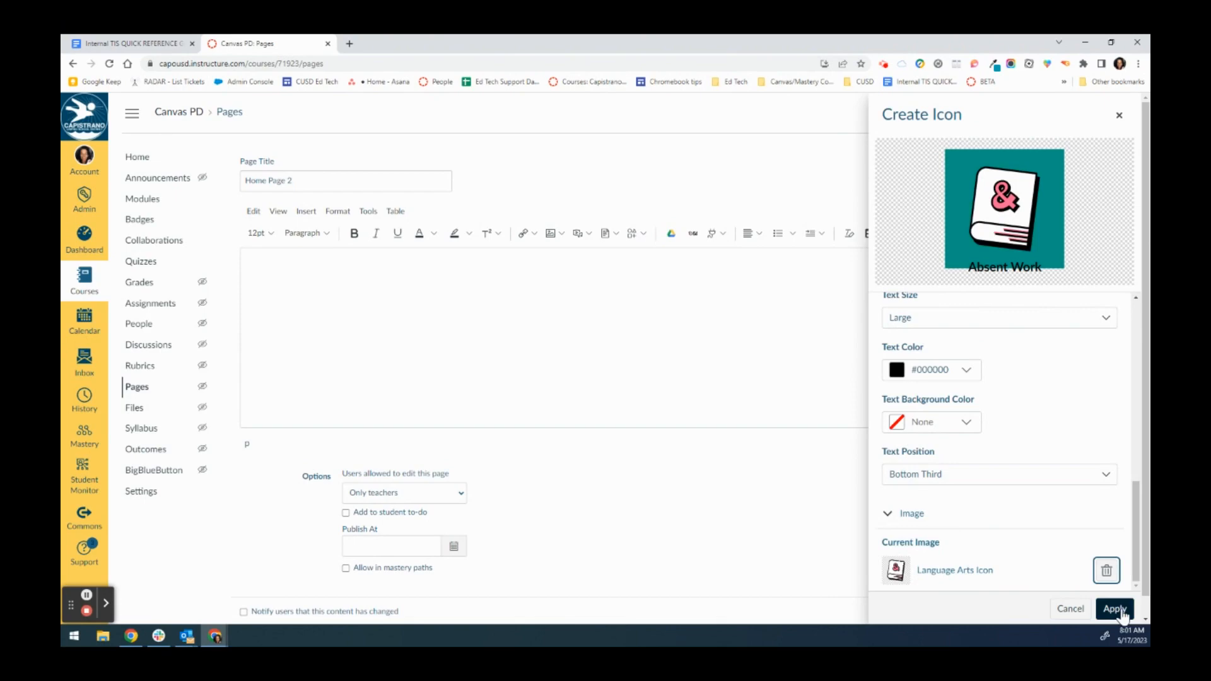
Step: Apply the Absent Work icon into the page body and select it in the editor
{"action": "left_click", "coordinate": [1115, 609]}
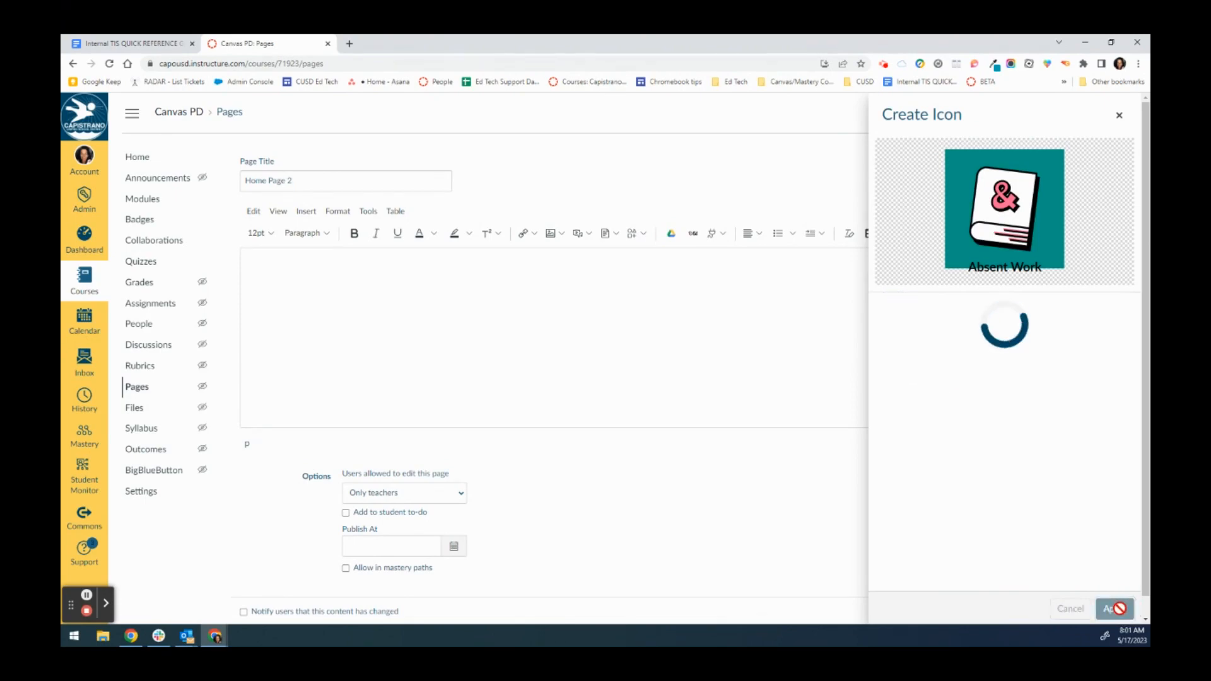
{"action": "left_click", "coordinate": [1115, 609]}
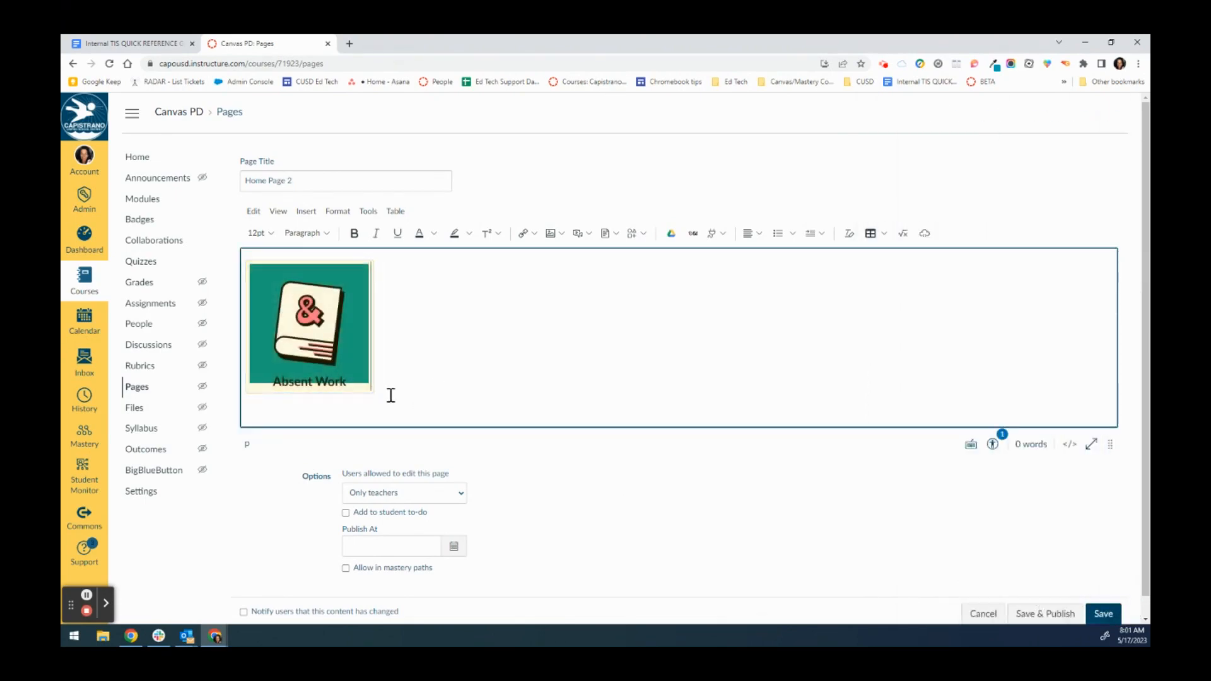
{"action": "left_click", "coordinate": [309, 325]}
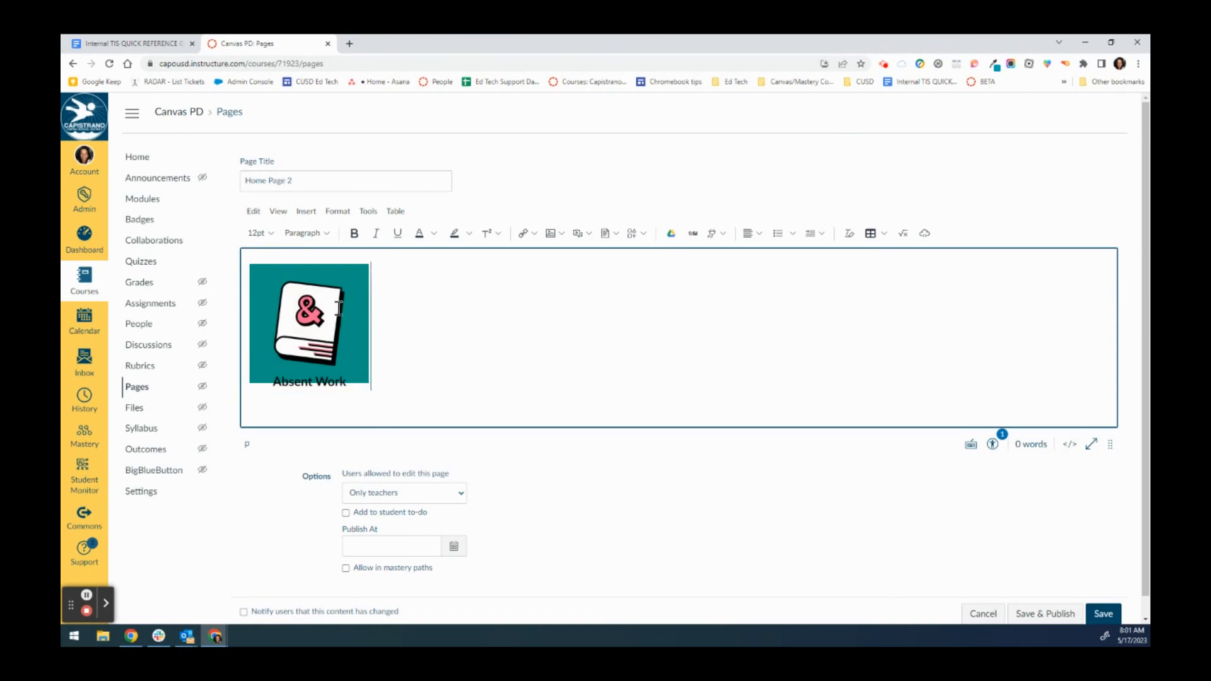
{"action": "left_click", "coordinate": [310, 323]}
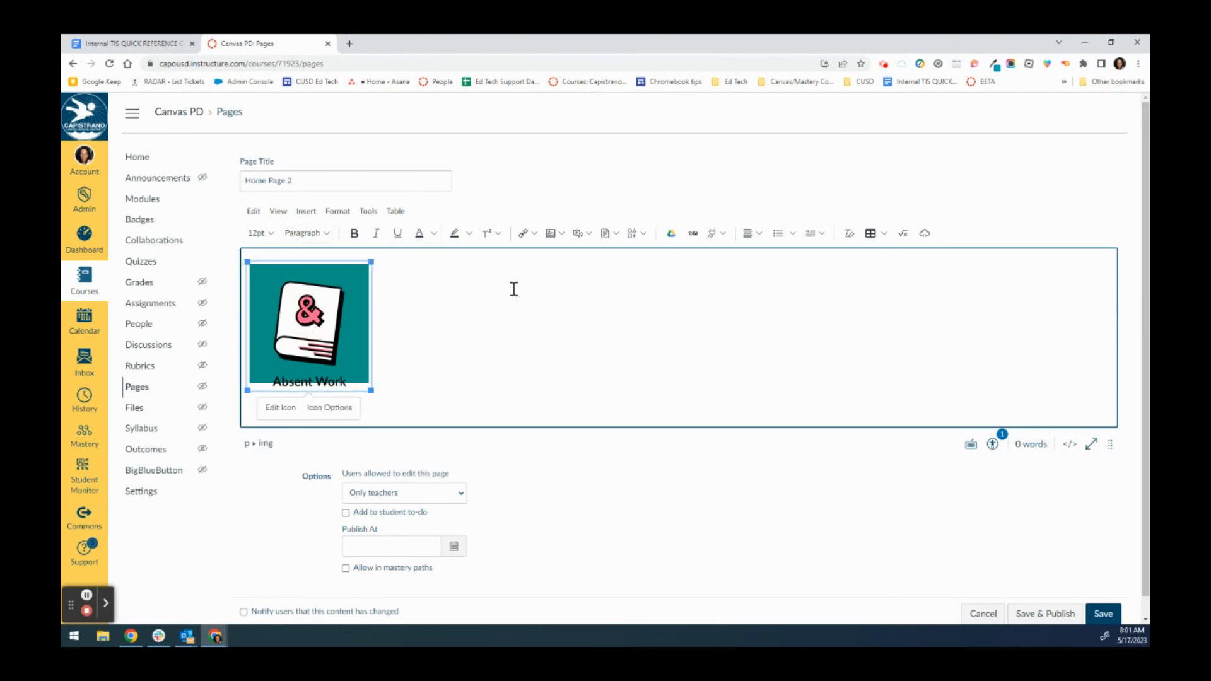
Step: Course-link the Absent Work icon to the Homepages module and save the page
{"action": "left_click", "coordinate": [534, 233]}
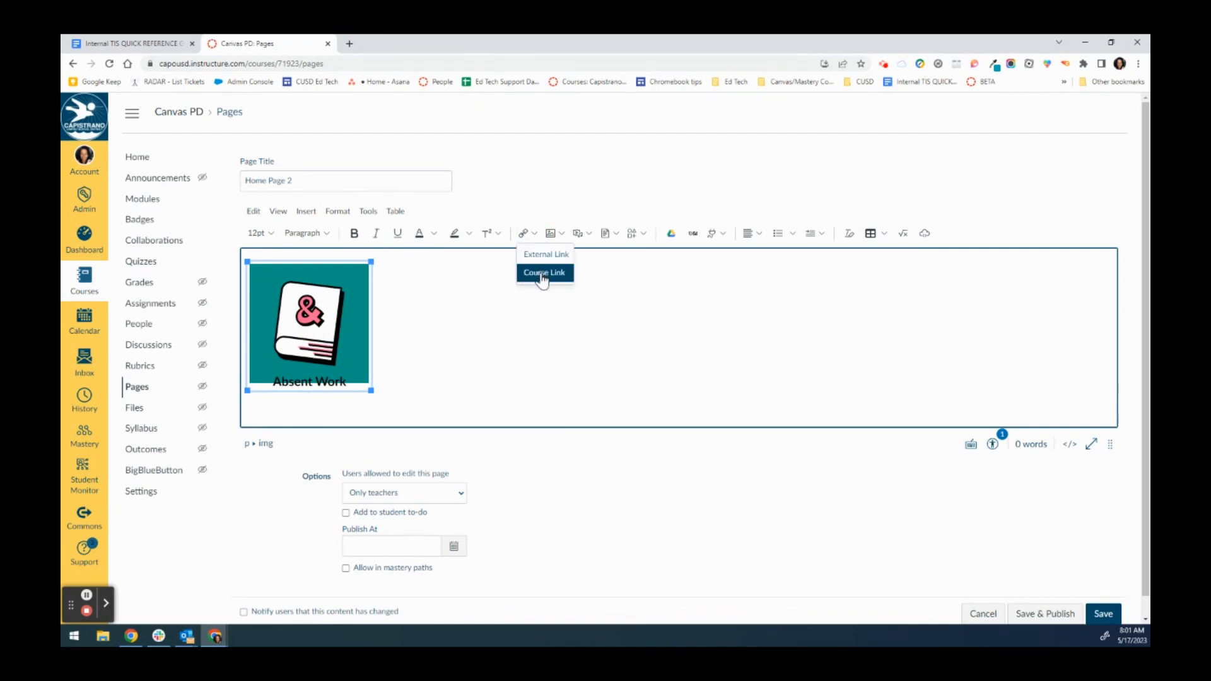
{"action": "left_click", "coordinate": [545, 272]}
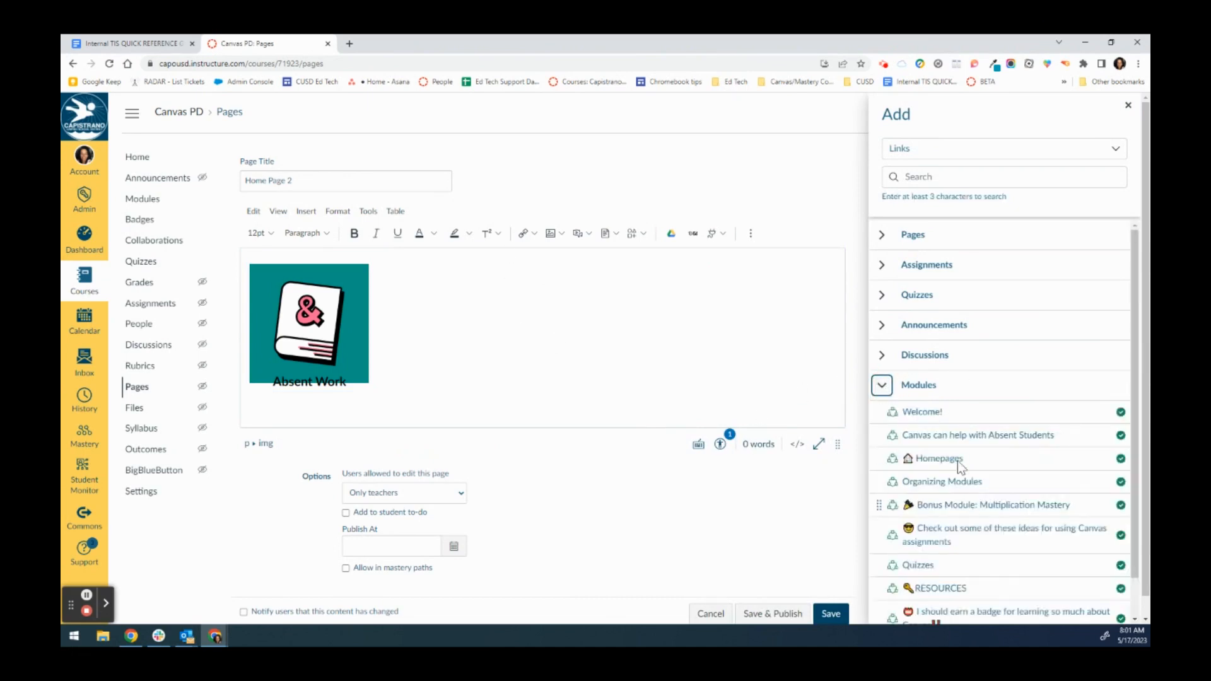
{"action": "left_click", "coordinate": [309, 323]}
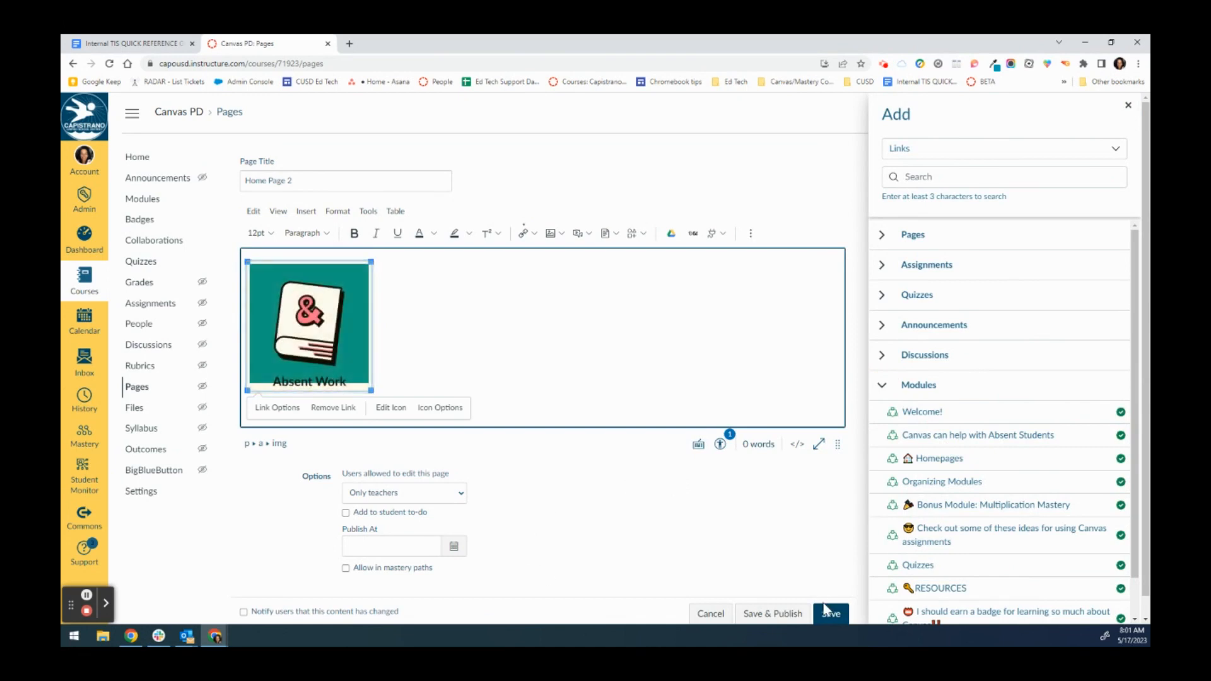
{"action": "left_click", "coordinate": [832, 613]}
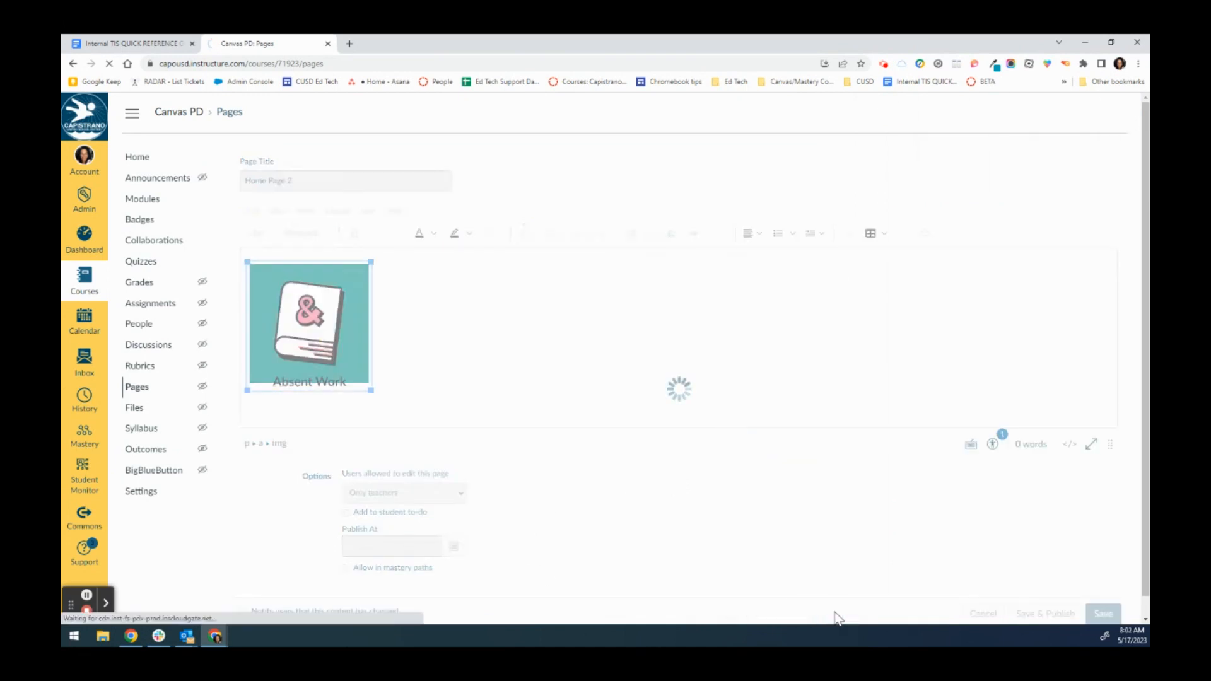
Step: Return the saved Home Page 2 to the editor with Edit
{"action": "left_click", "coordinate": [1102, 613]}
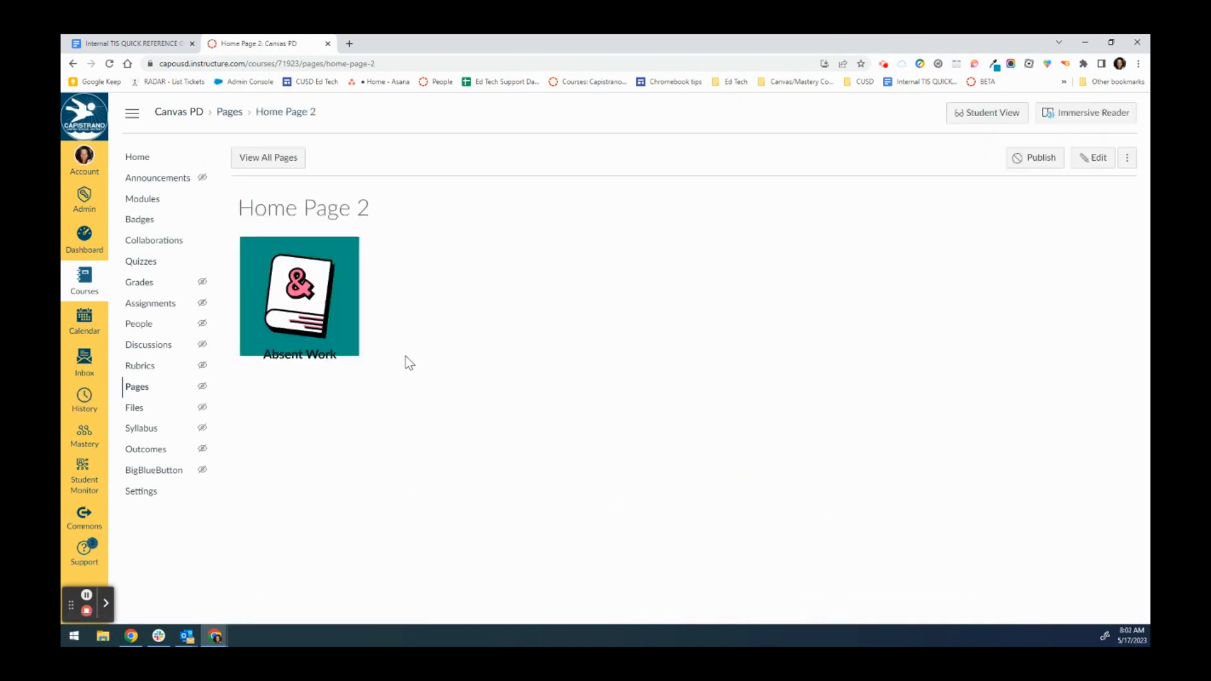
{"action": "left_click", "coordinate": [1092, 157]}
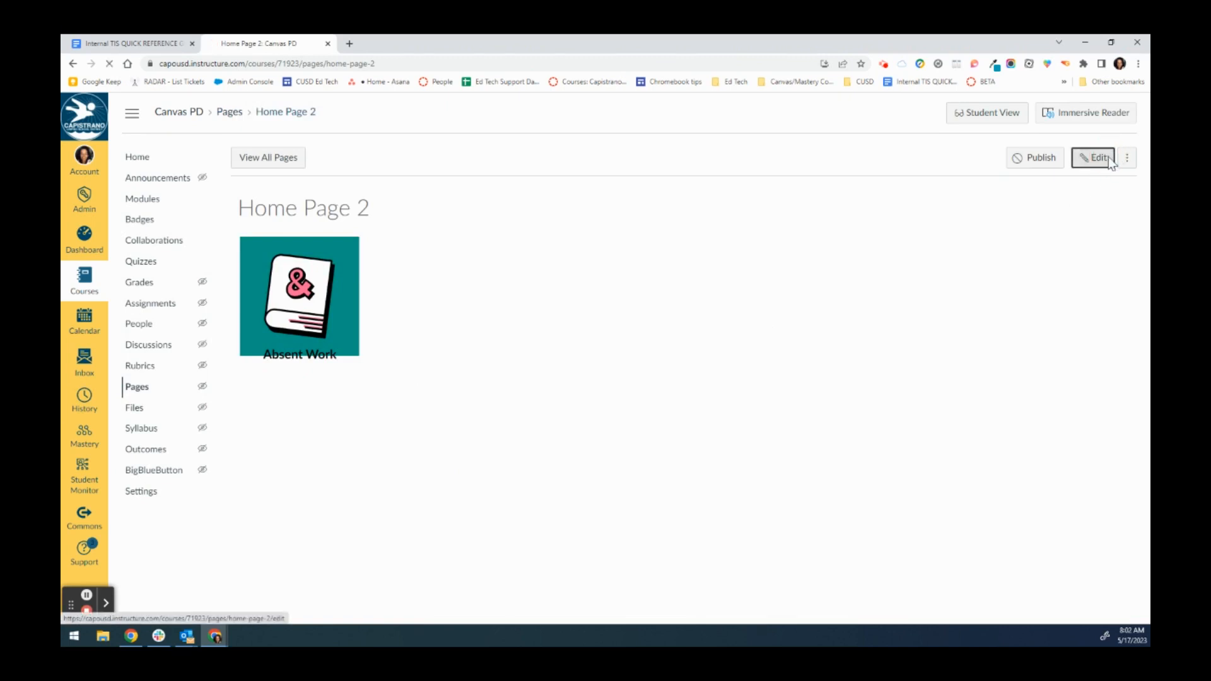
{"action": "left_click", "coordinate": [1095, 157]}
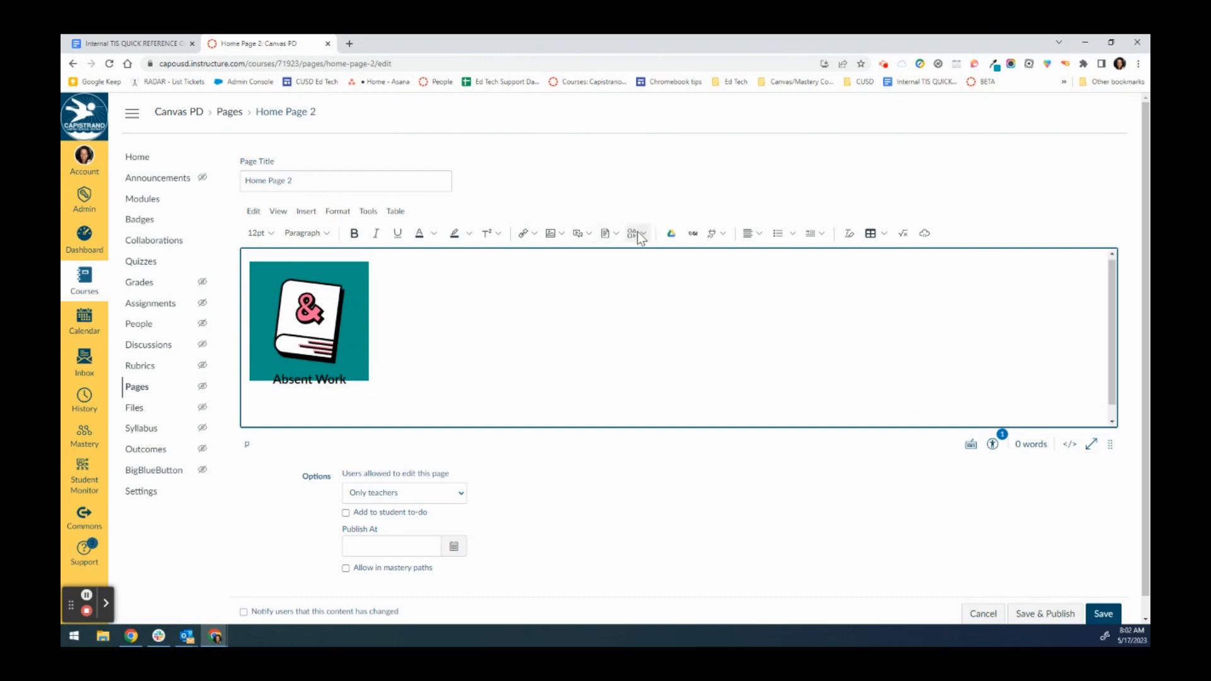
Step: Create a new Icon Maker icon named 'Resources' as an orange pentagon
{"action": "left_click", "coordinate": [633, 233]}
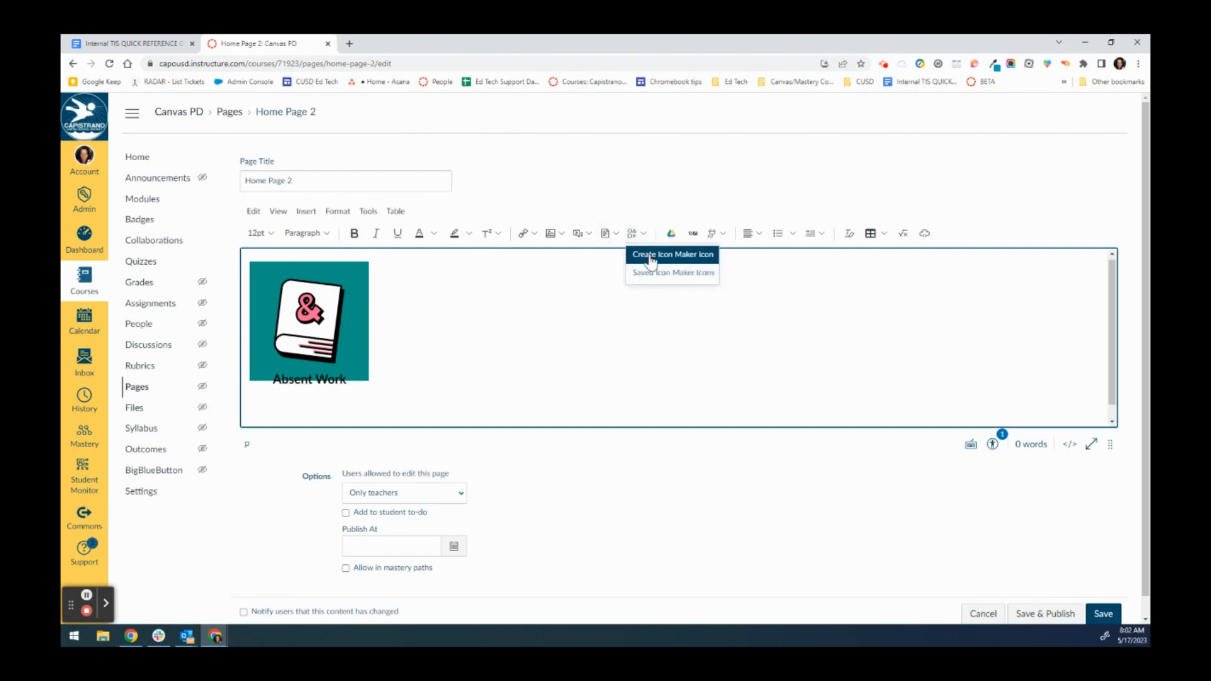
{"action": "left_click", "coordinate": [672, 254]}
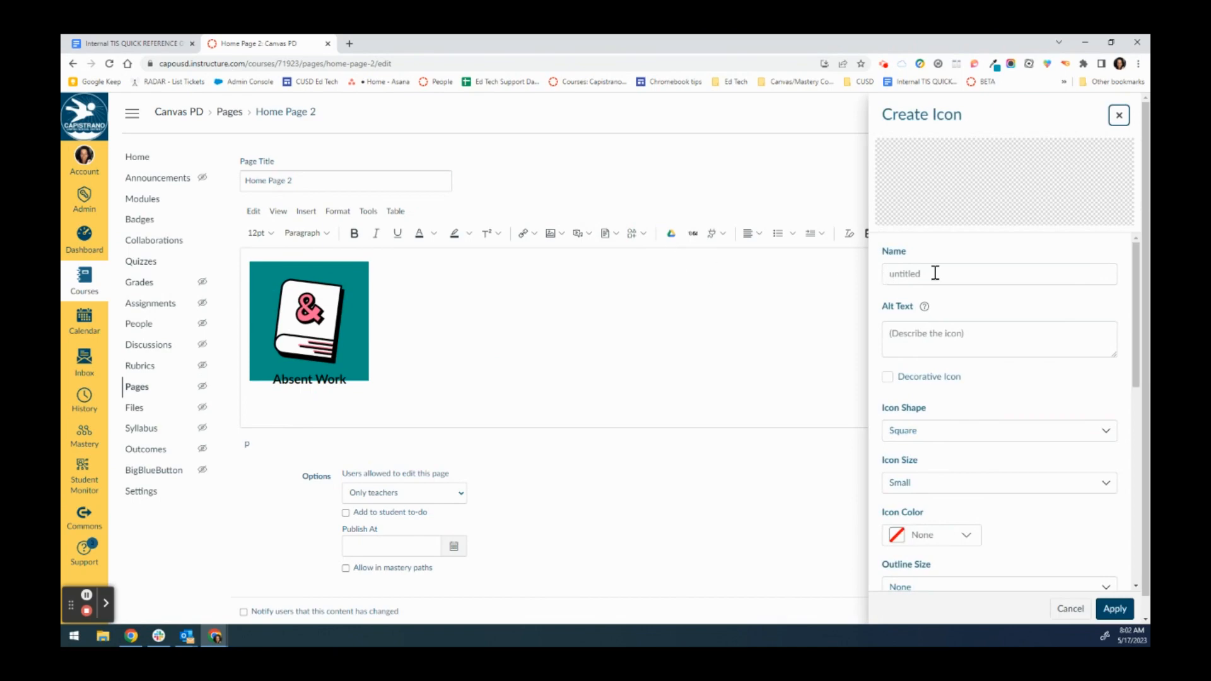
{"action": "left_click", "coordinate": [998, 273]}
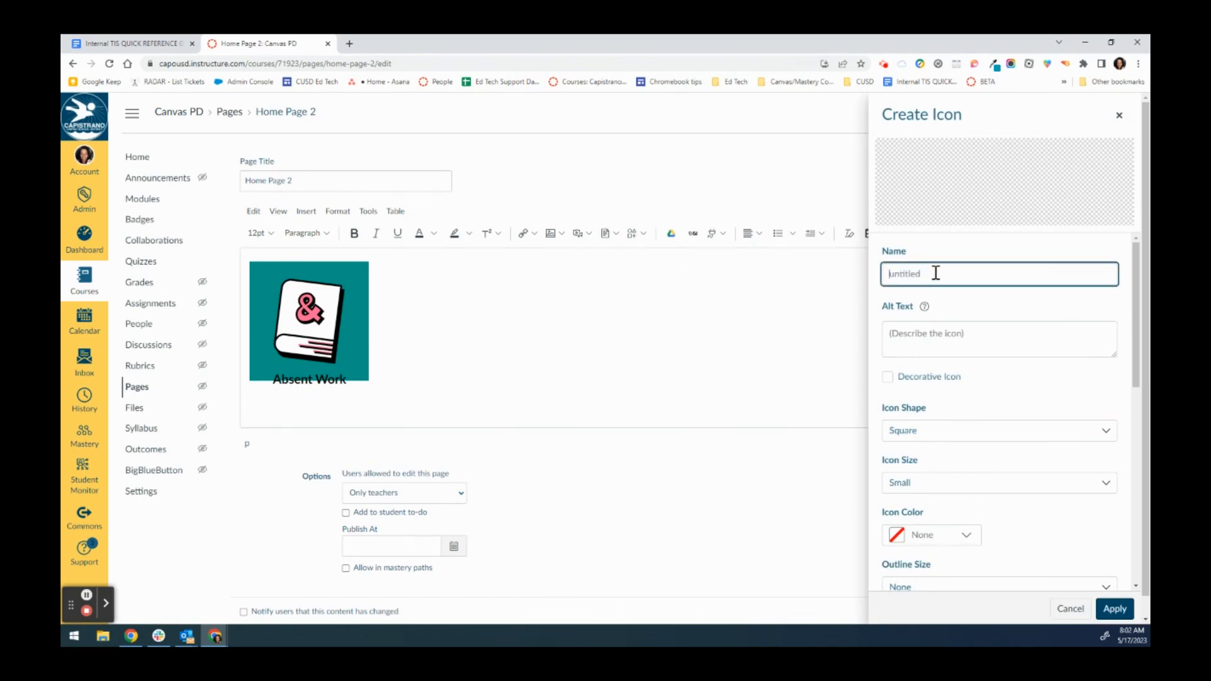
{"action": "type", "text": "Resour"}
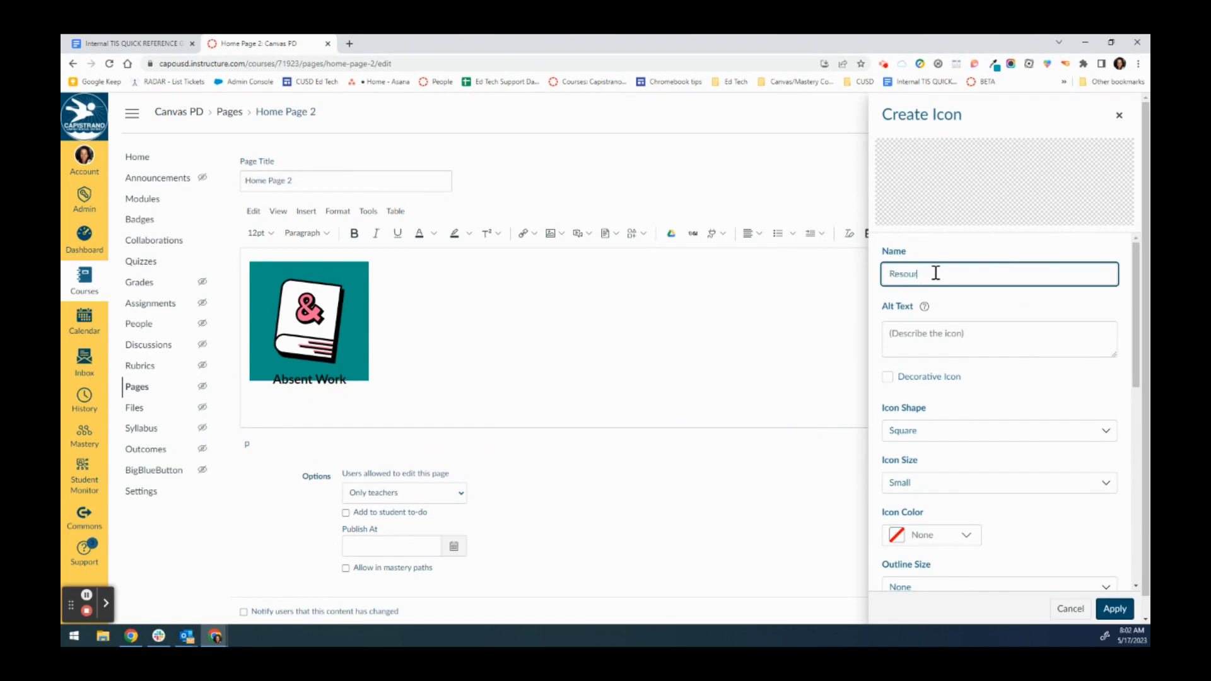
{"action": "type", "text": "ces"}
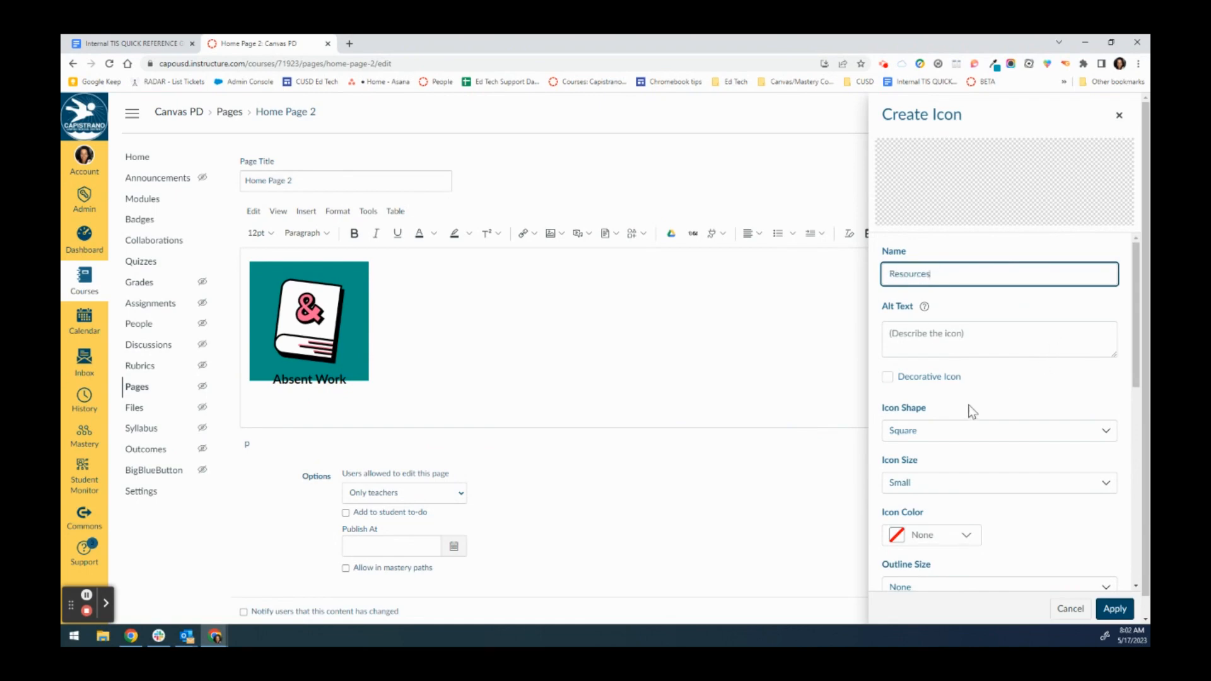
{"action": "left_click", "coordinate": [997, 431]}
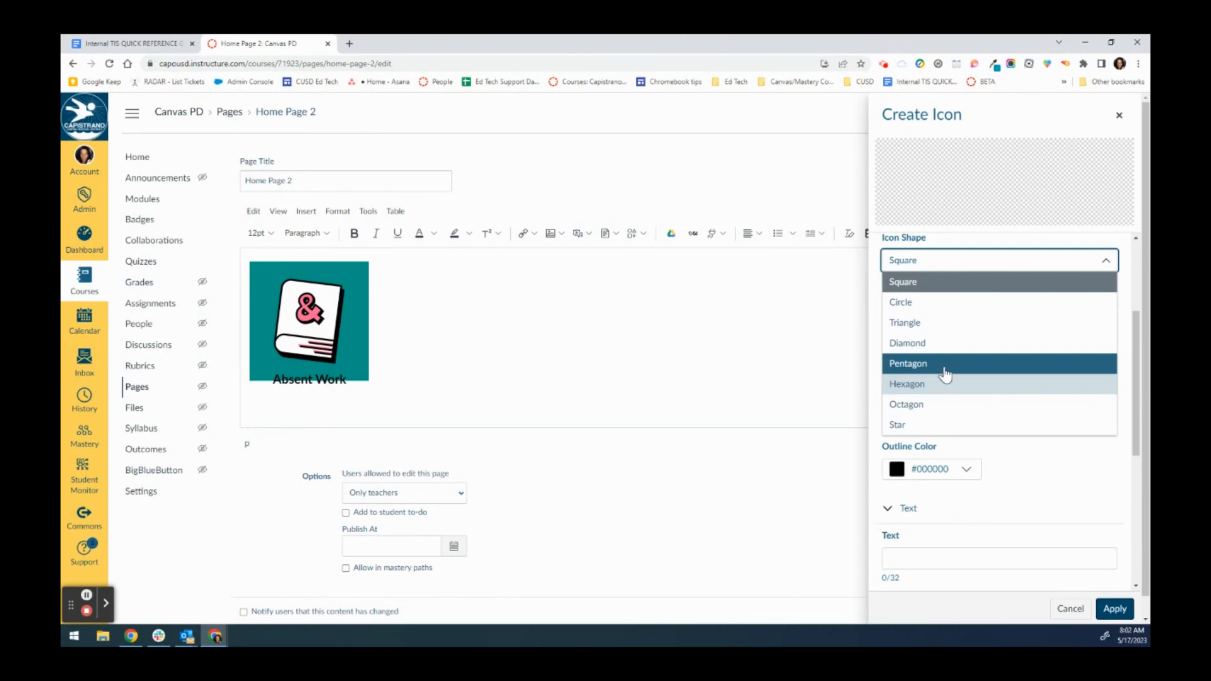
{"action": "left_click", "coordinate": [909, 364]}
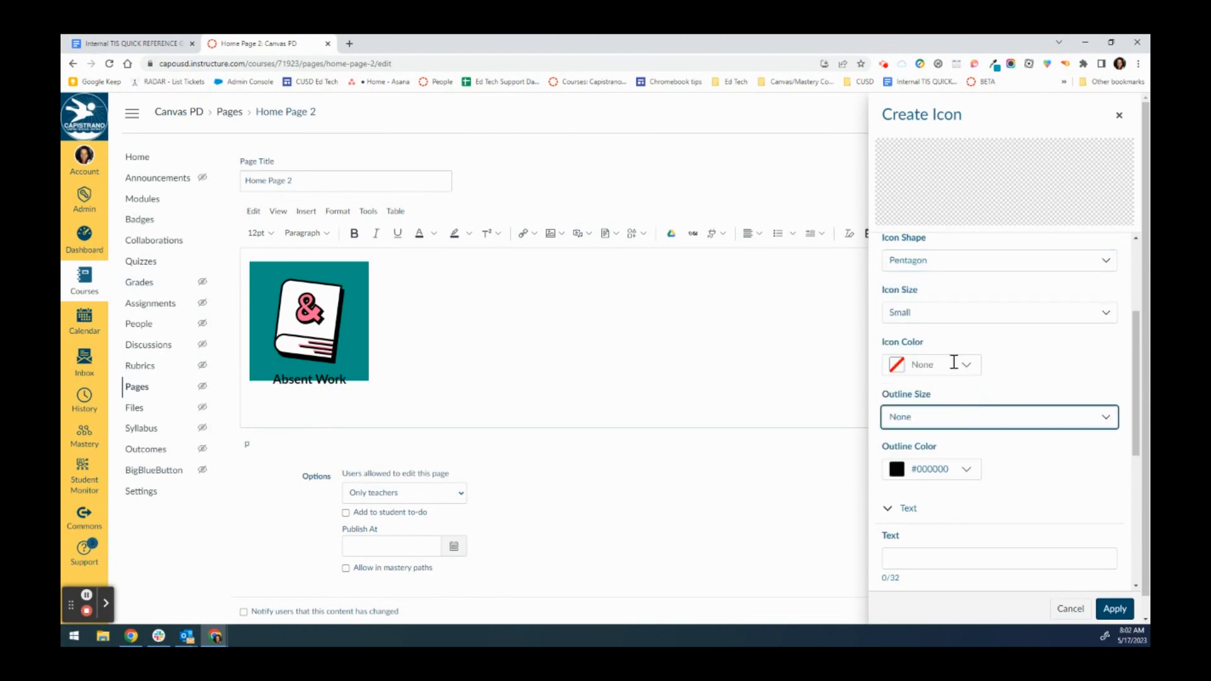
{"action": "left_click", "coordinate": [965, 364]}
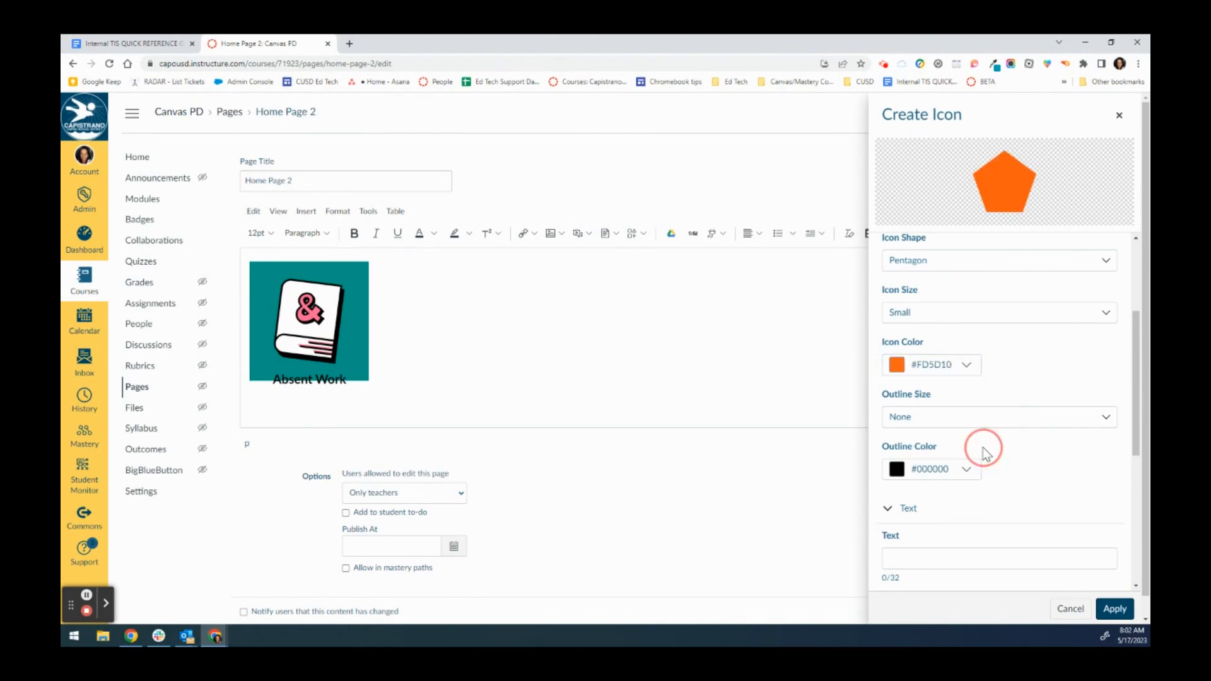
Step: Label it 'Resources' in Large text at the Middle and insert it into the page
{"action": "scroll", "scroll_direction": "down", "scroll_amount": 3}
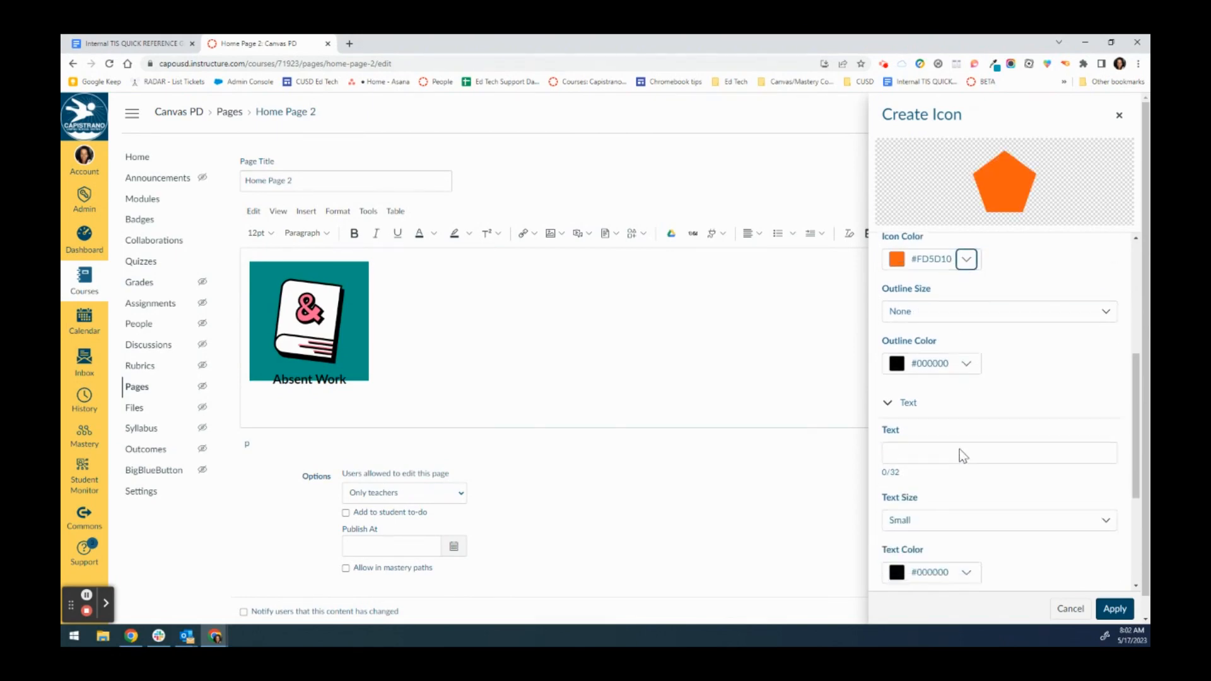
{"action": "type", "text": "Resources"}
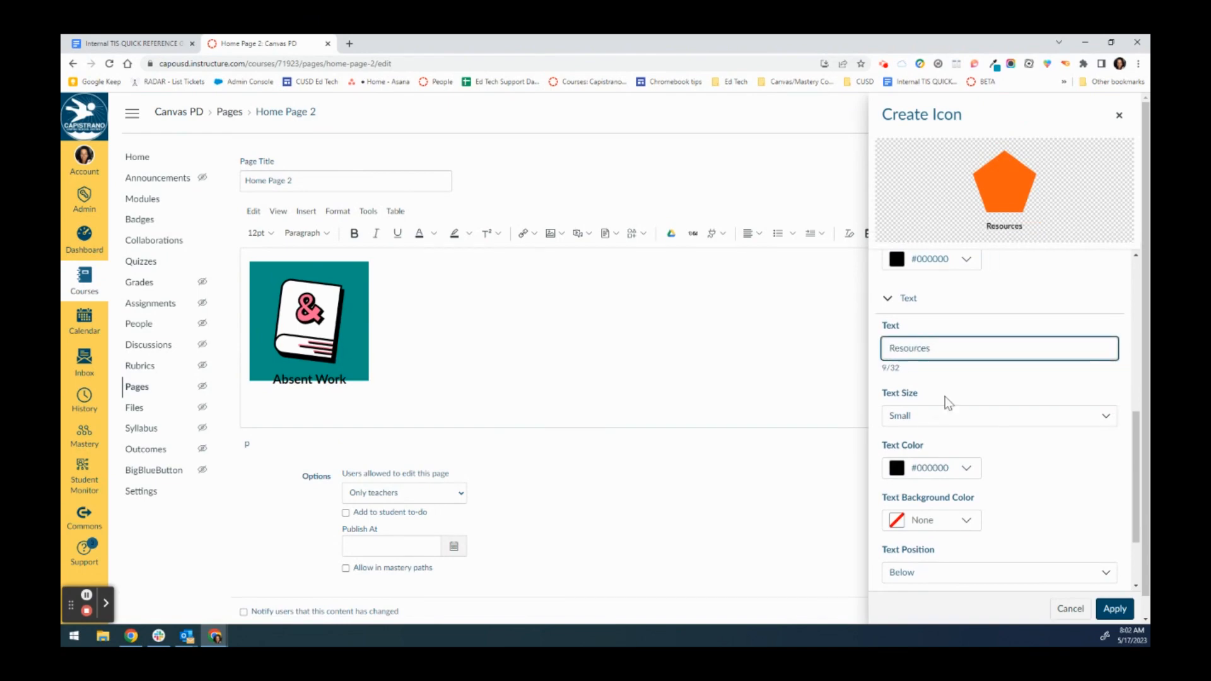
{"action": "left_click", "coordinate": [999, 416]}
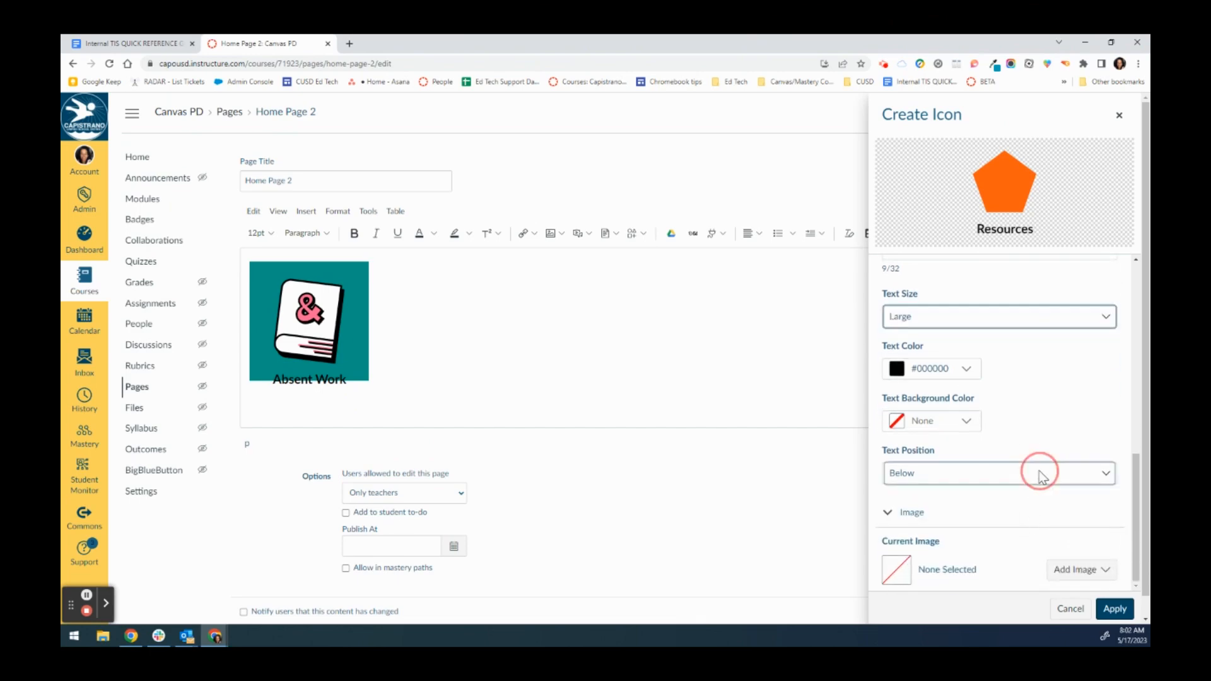
{"action": "left_click", "coordinate": [998, 472]}
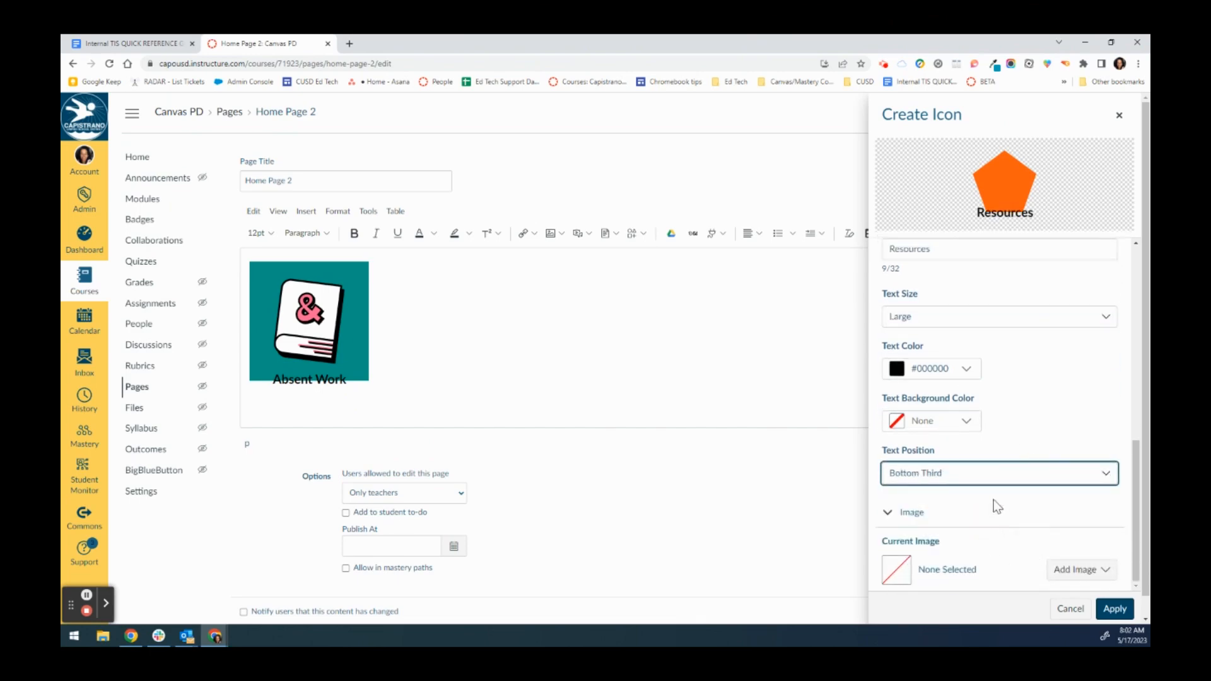
{"action": "left_click", "coordinate": [998, 473]}
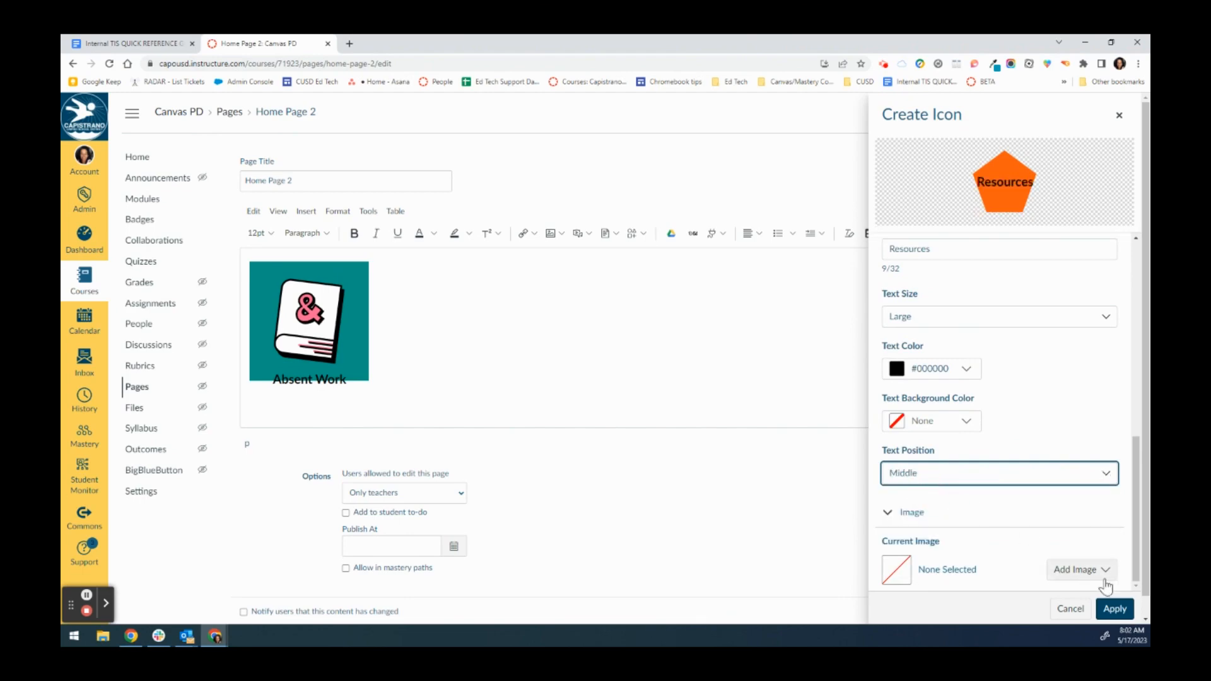
{"action": "left_click", "coordinate": [1115, 609]}
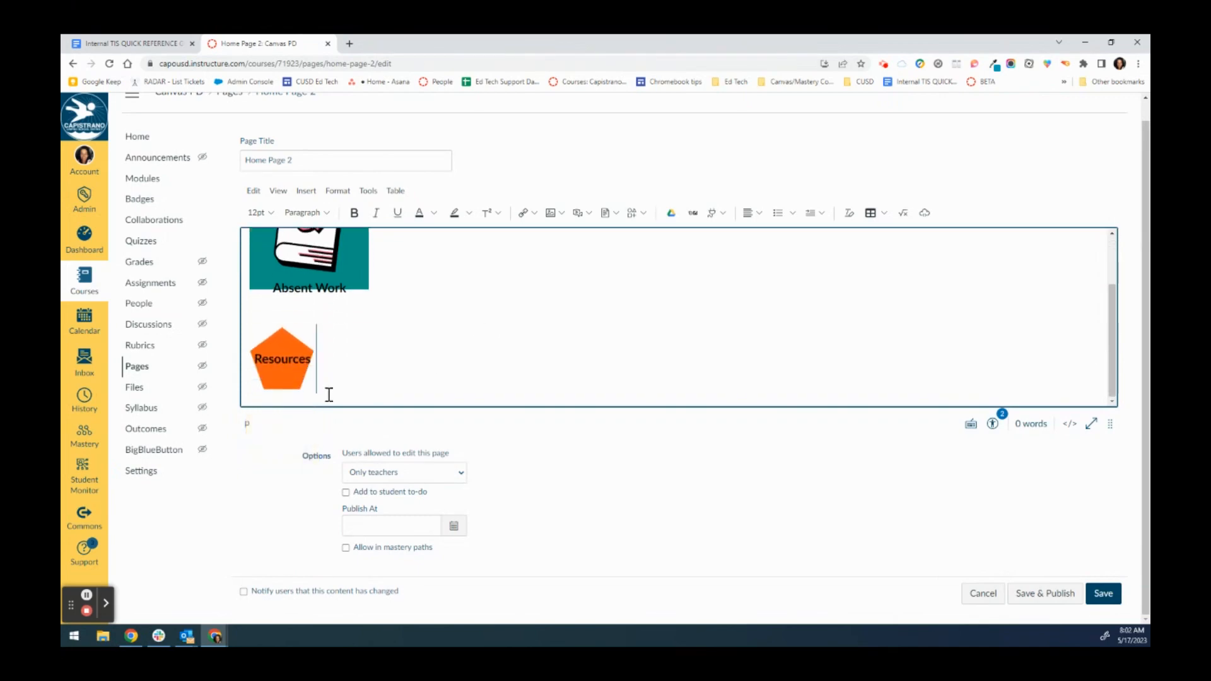
Step: Select the Resources icon and open Course Link with the Modules list expanded
{"action": "left_click", "coordinate": [282, 359]}
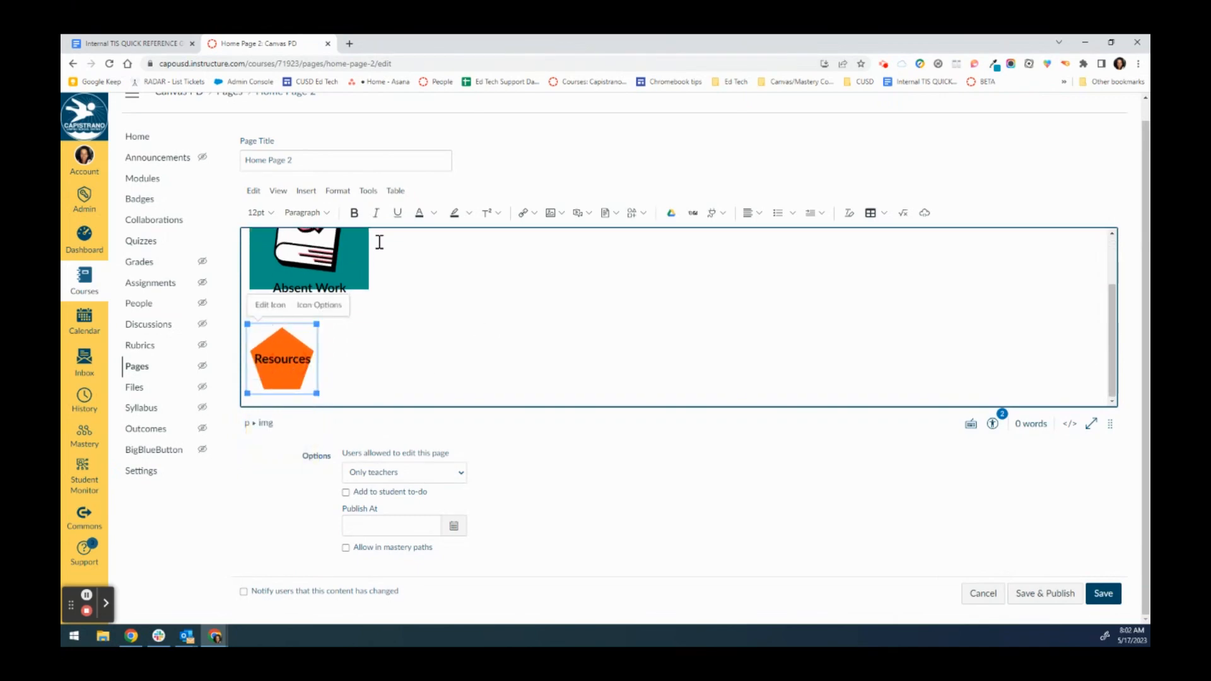
{"action": "left_click", "coordinate": [534, 213]}
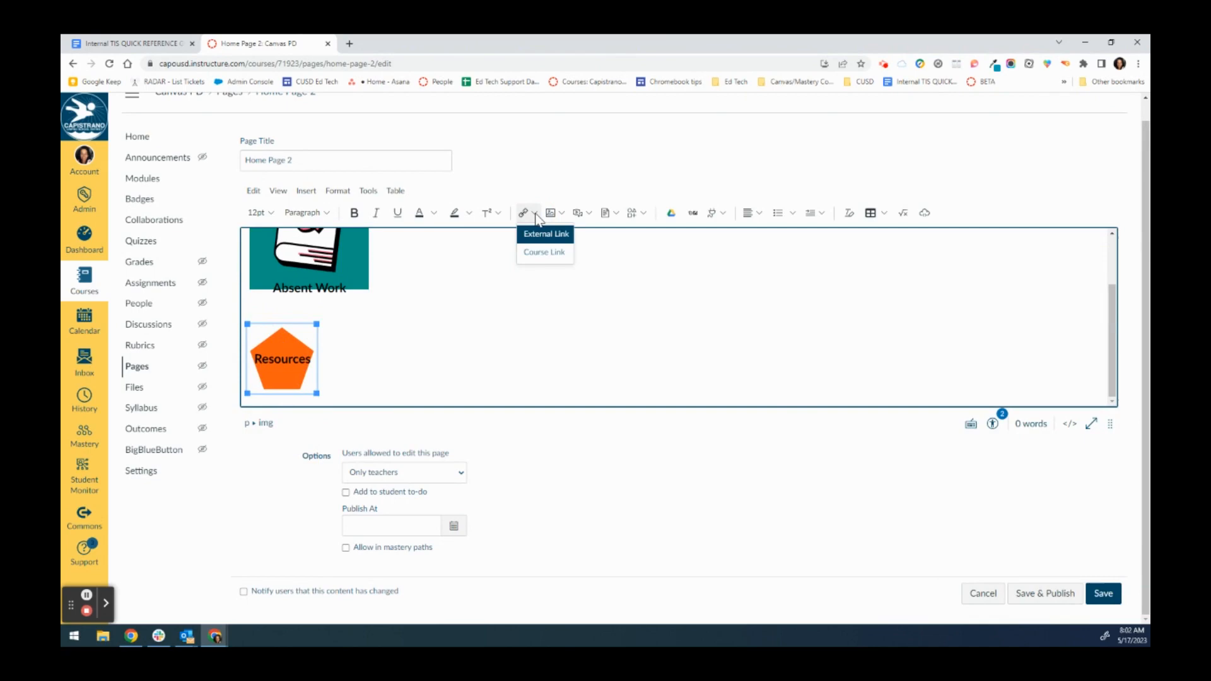
{"action": "left_click", "coordinate": [544, 252]}
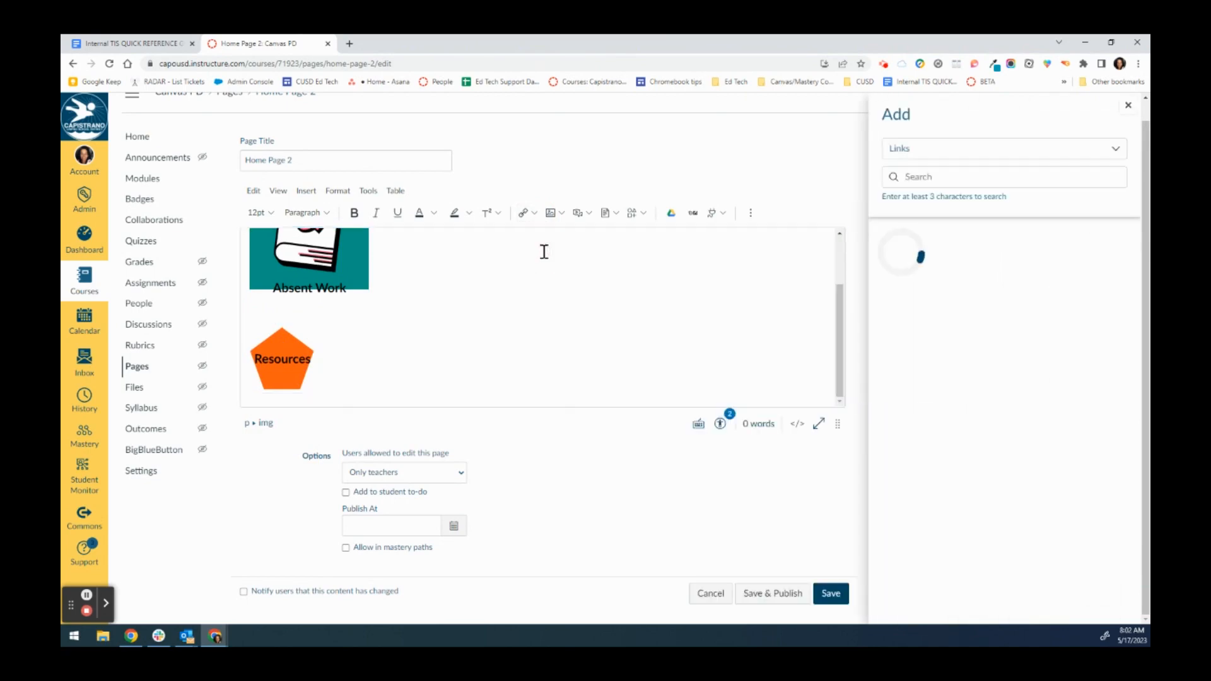
{"action": "left_click", "coordinate": [919, 342]}
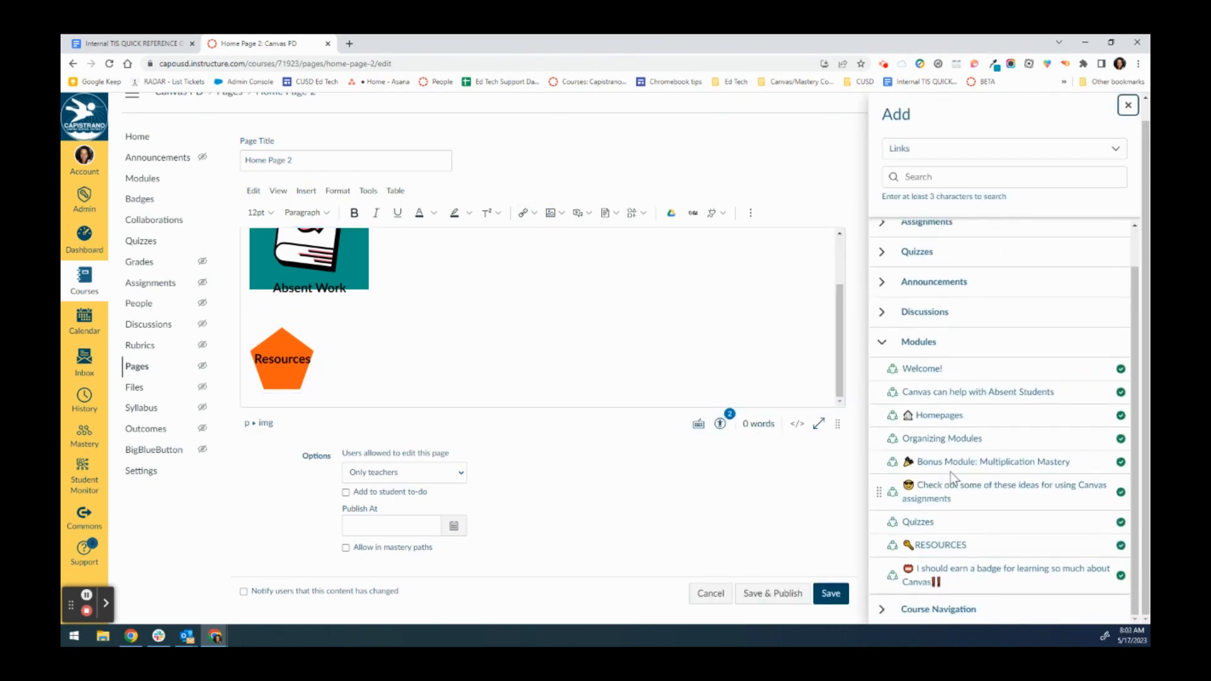
{"action": "left_click", "coordinate": [282, 359]}
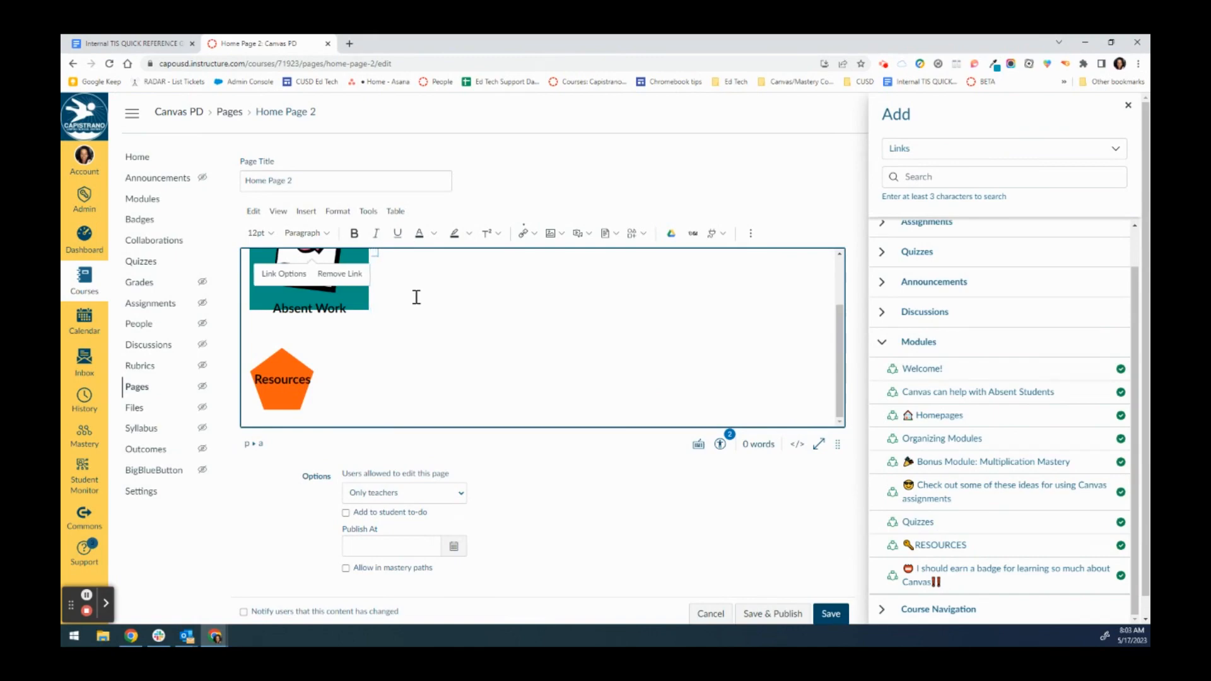
Step: Complete the heading as 'WELCOME To 4th Grade' and colour it purple
{"action": "left_click", "coordinate": [261, 233]}
{"action": "type", "text": "WELCOME To"}
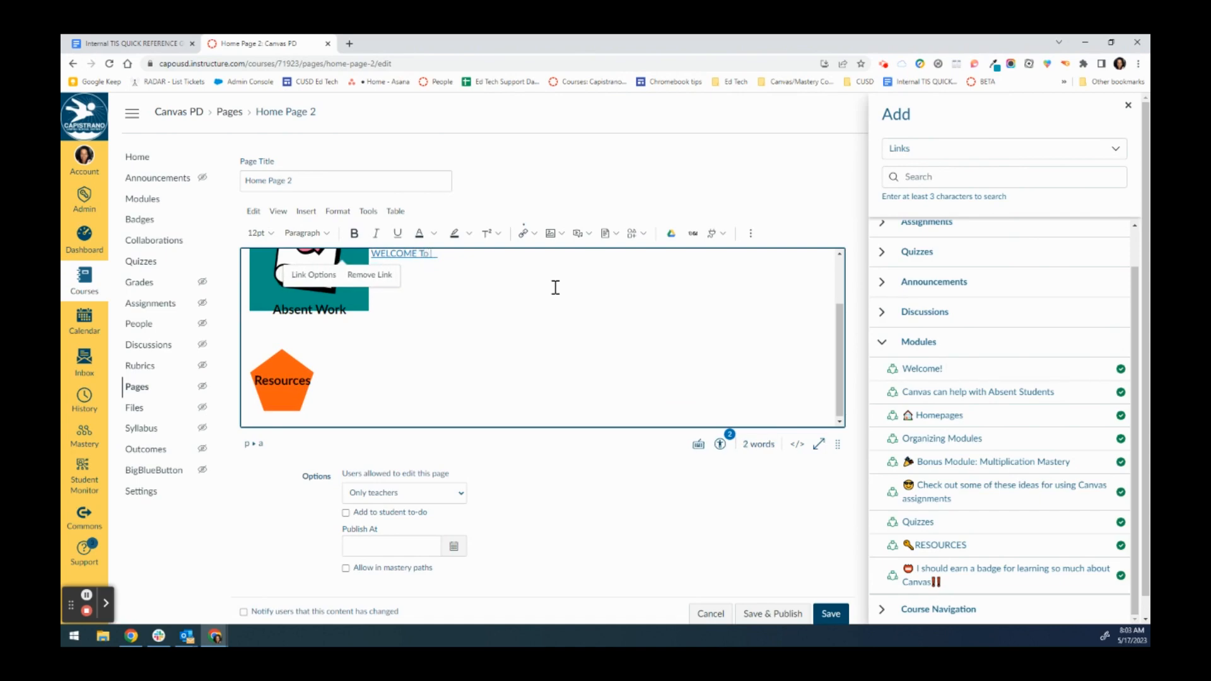
{"action": "type", "text": "4th Grade"}
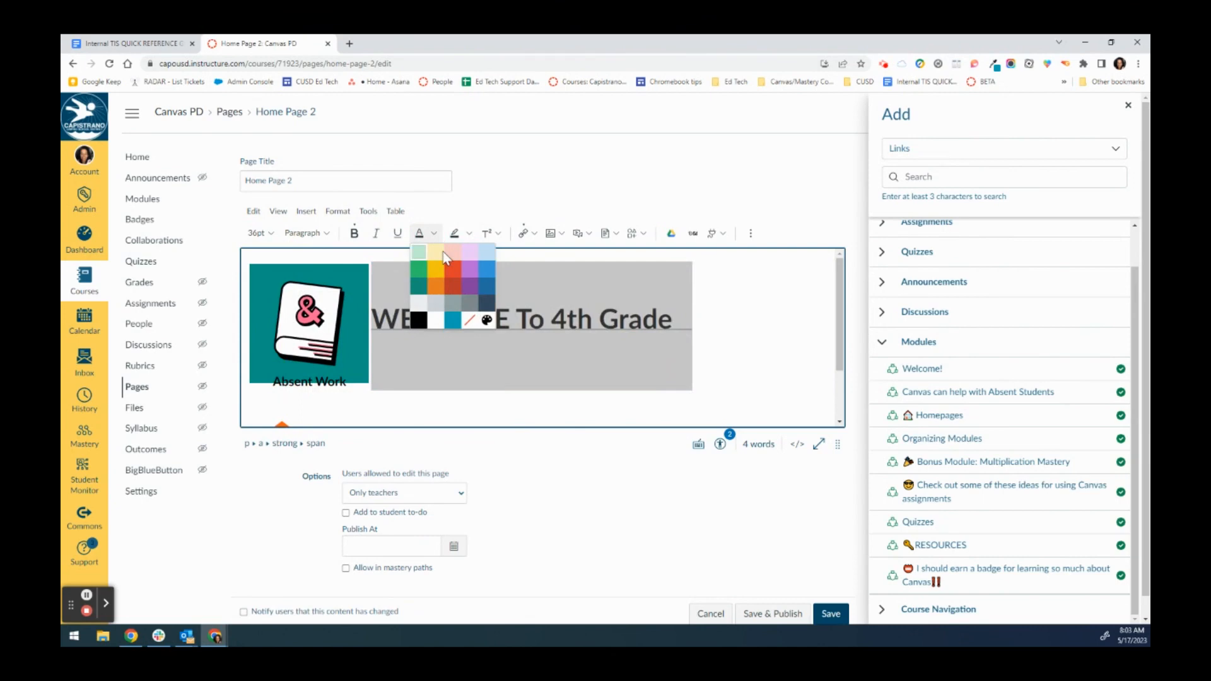
{"action": "left_click", "coordinate": [446, 272]}
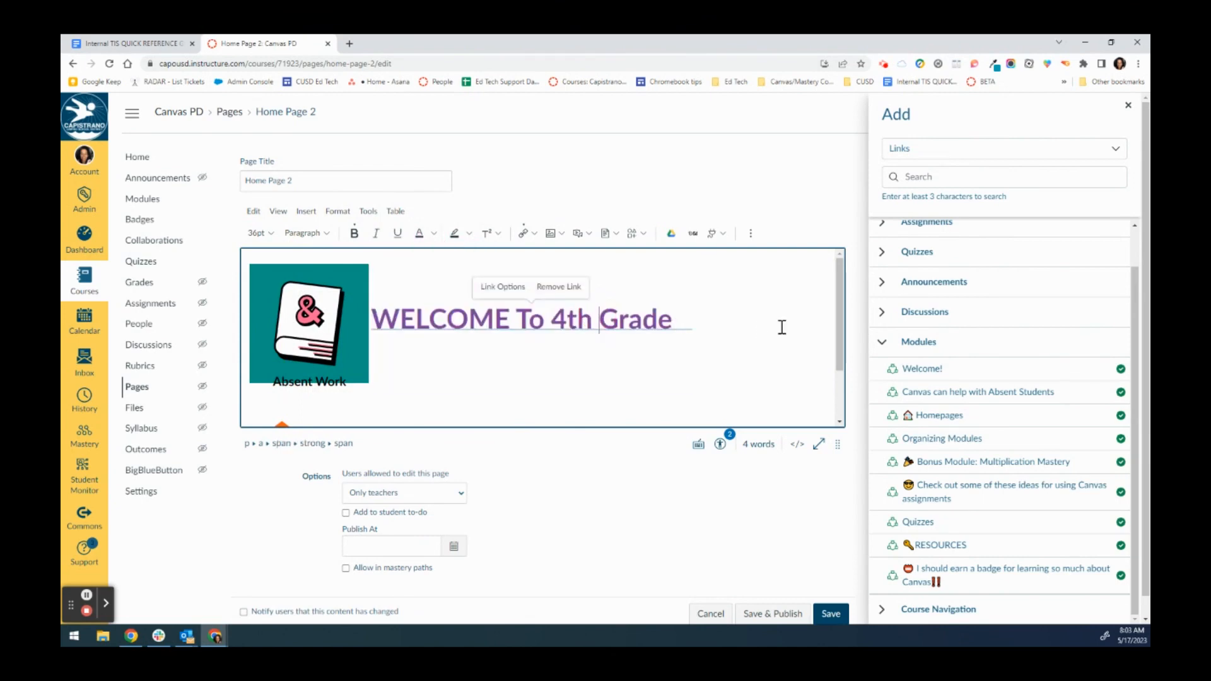
Step: Insert a house emoji after the heading via the Emoji picker
{"action": "right_click", "coordinate": [799, 333]}
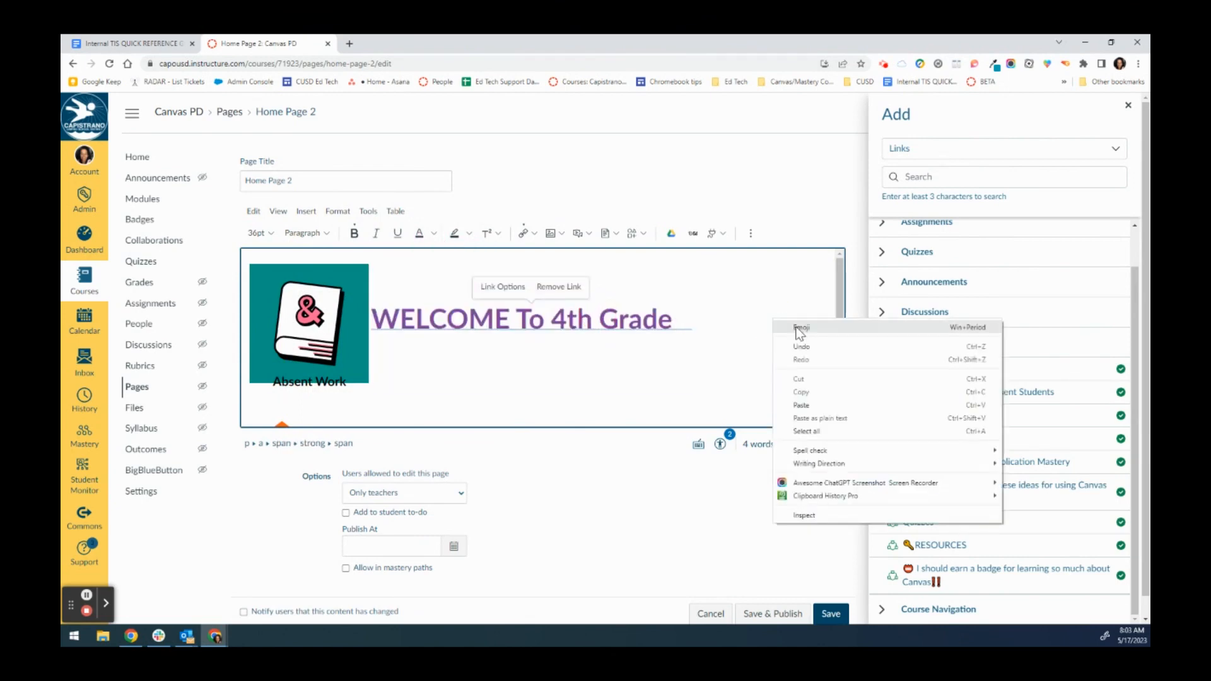
{"action": "left_click", "coordinate": [802, 327]}
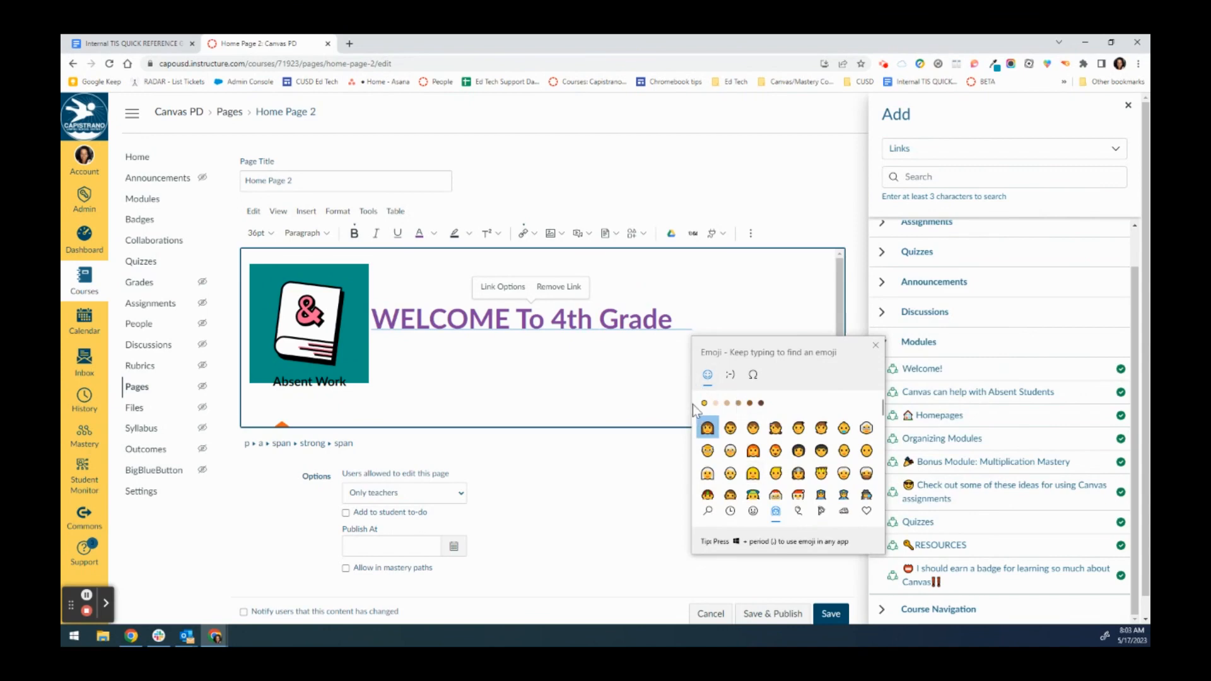
{"action": "right_click", "coordinate": [695, 324]}
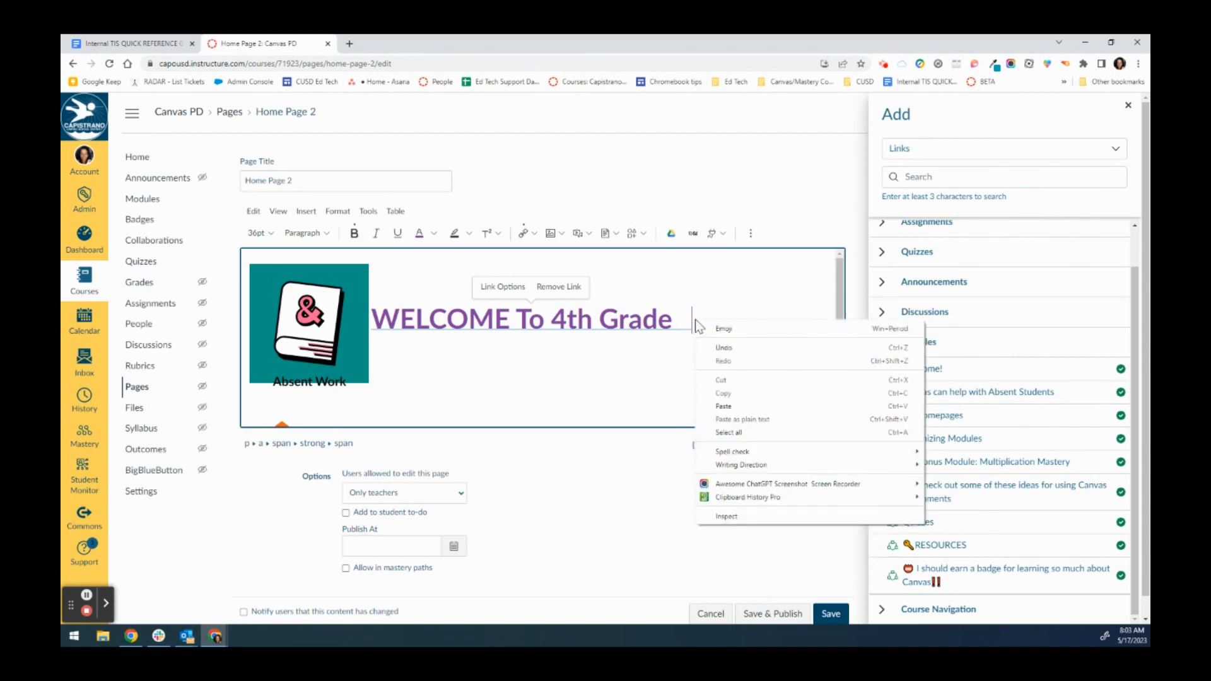
{"action": "left_click", "coordinate": [723, 328]}
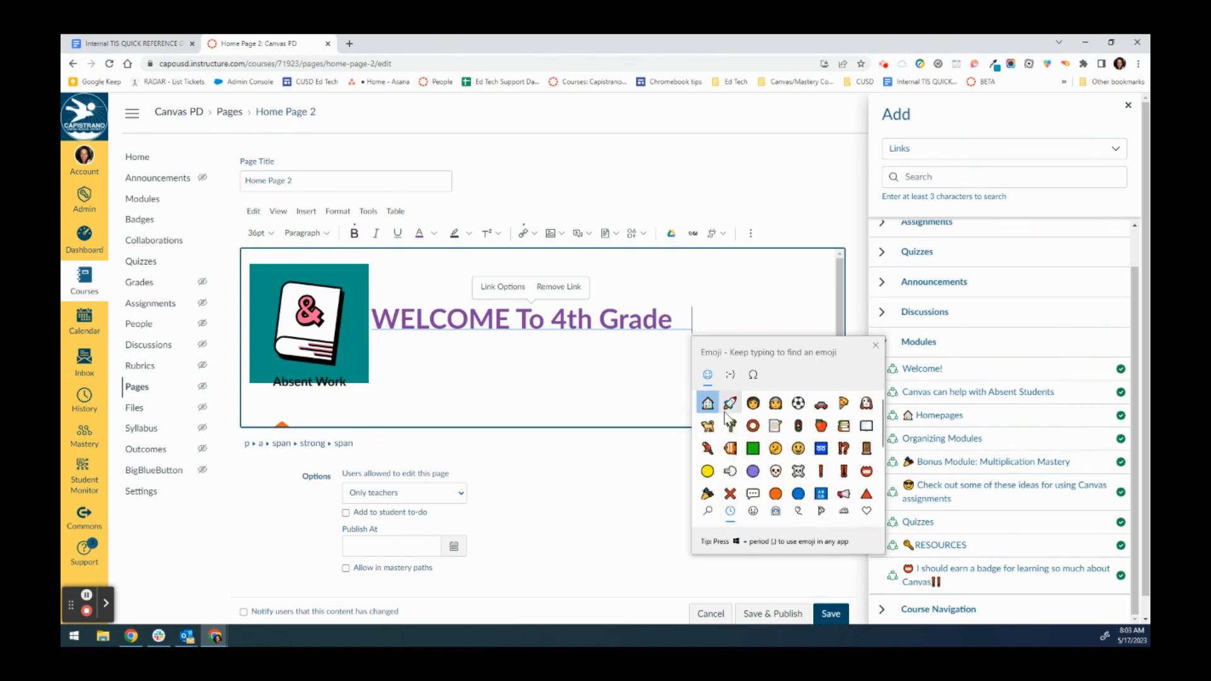
{"action": "left_click", "coordinate": [707, 403]}
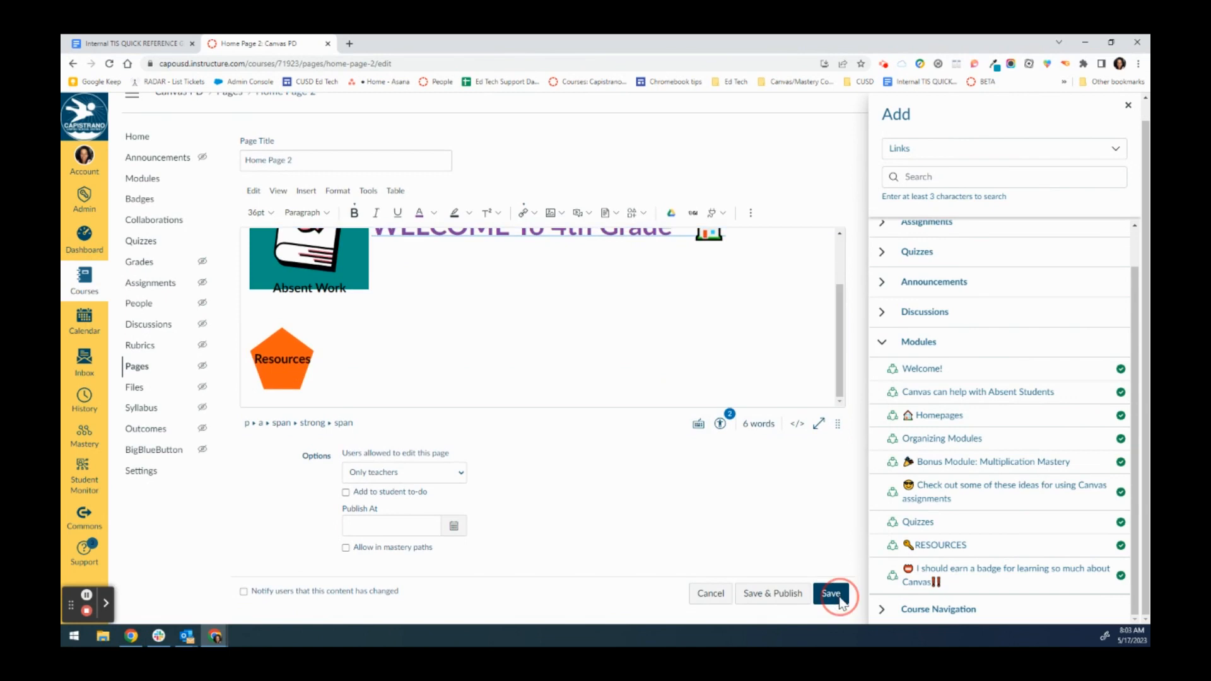
Step: Save Home Page 2 with its purple heading, Absent Work and Resources icons
{"action": "left_click", "coordinate": [832, 593]}
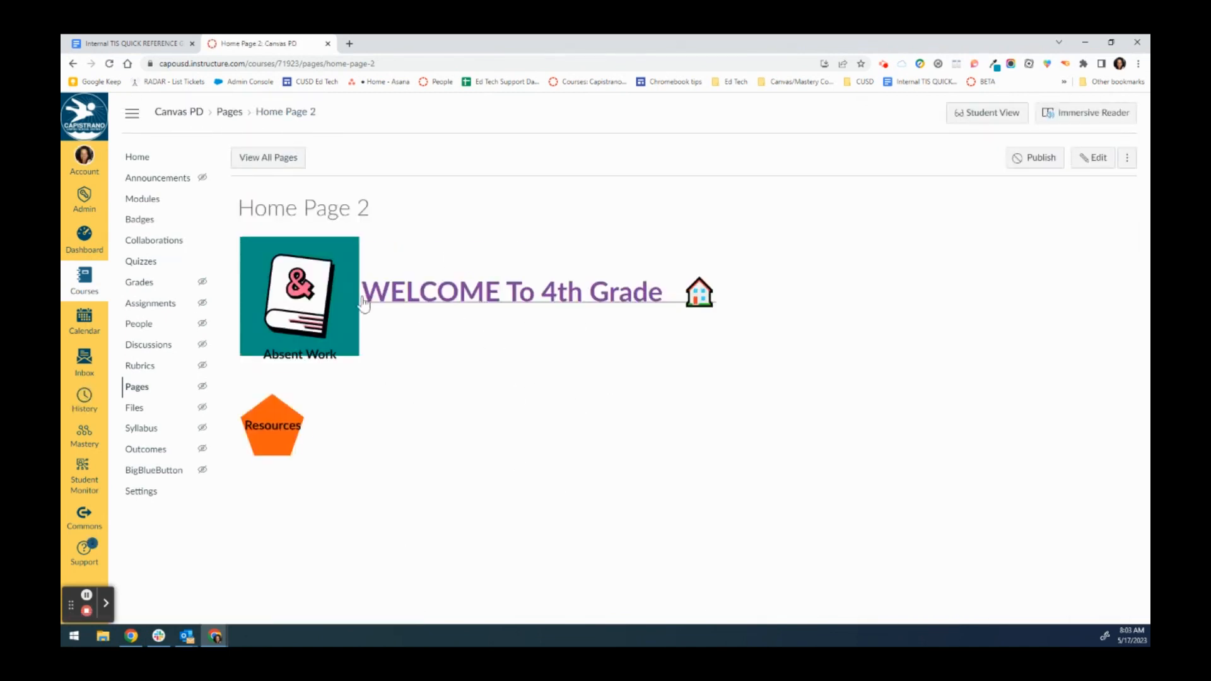
{"action": "mouse_move", "coordinate": [286, 417]}
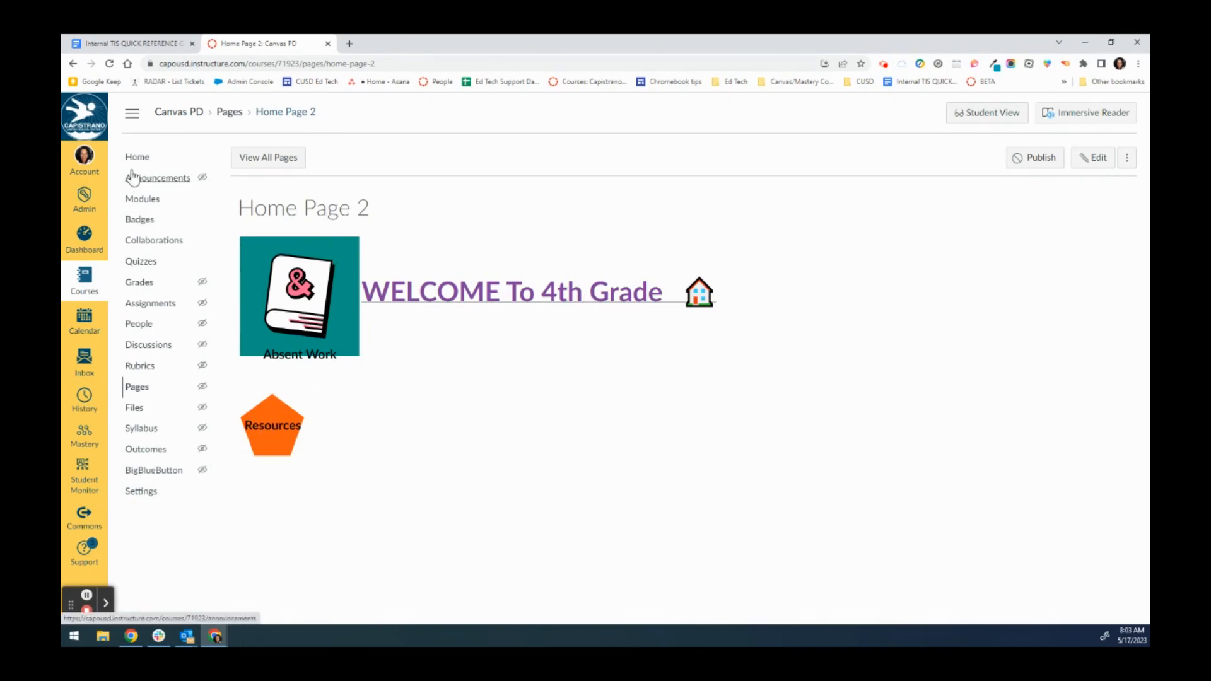
{"action": "mouse_move", "coordinate": [137, 157]}
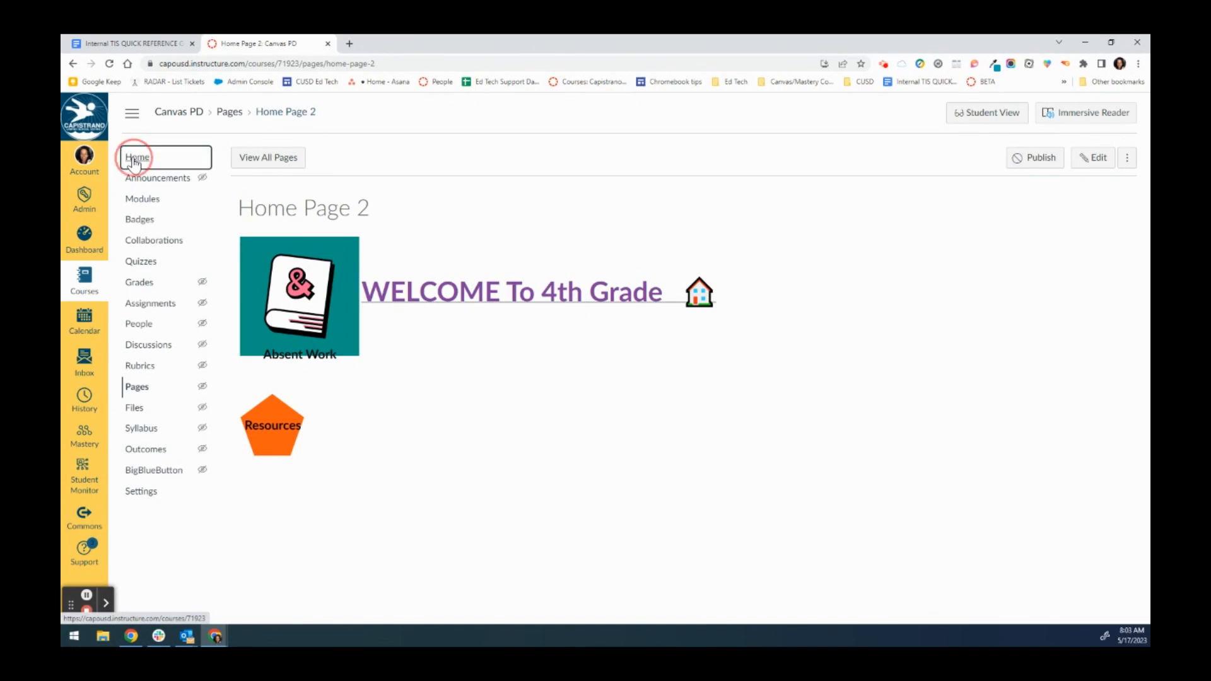
Step: Check Choose Home Page options; Pages Front Page is disabled without a front page, so cancel
{"action": "left_click", "coordinate": [137, 157]}
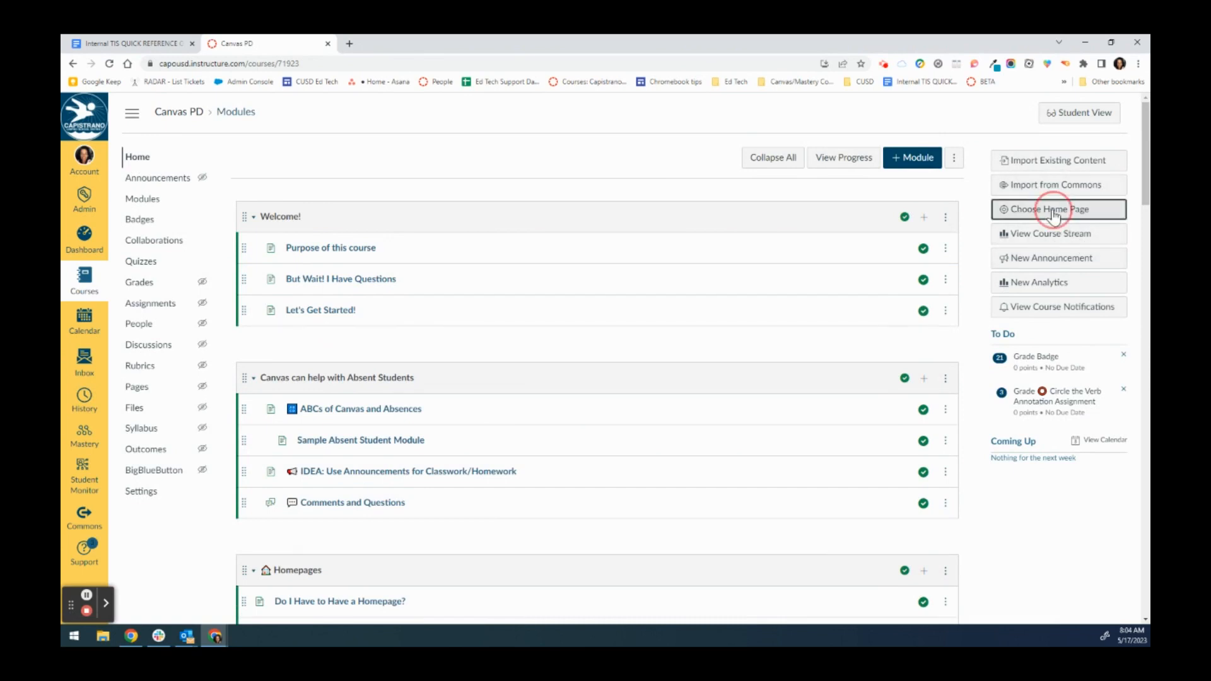
{"action": "left_click", "coordinate": [1049, 210]}
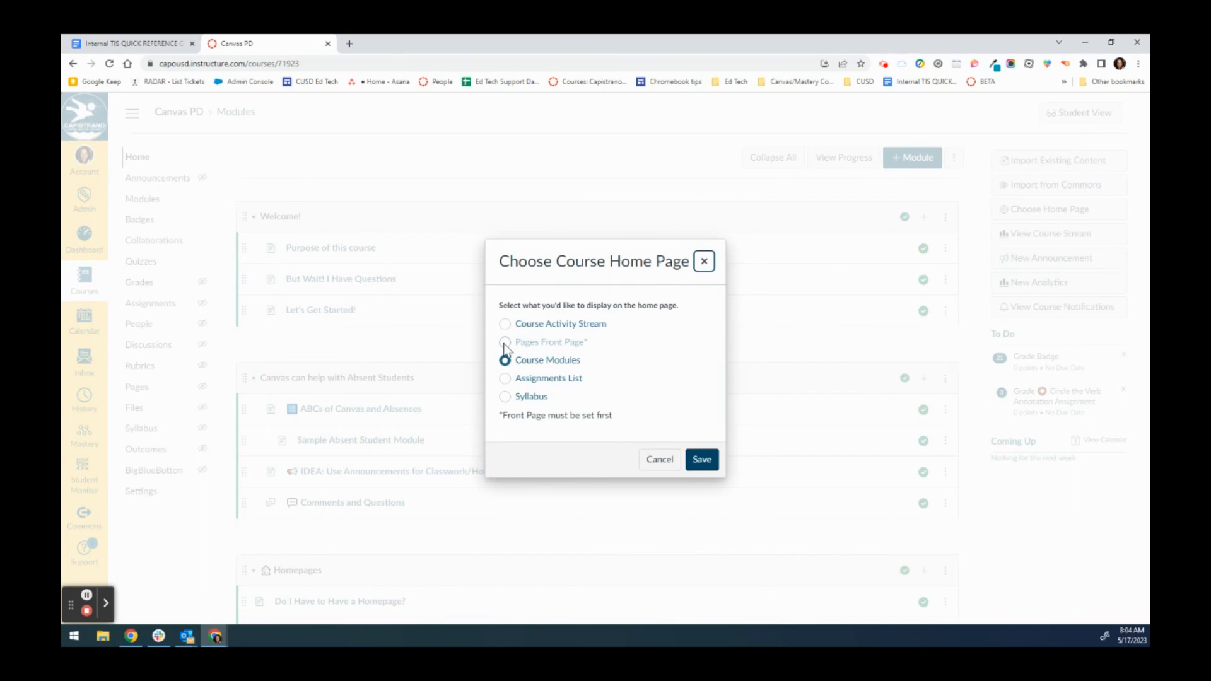
{"action": "left_click", "coordinate": [505, 359]}
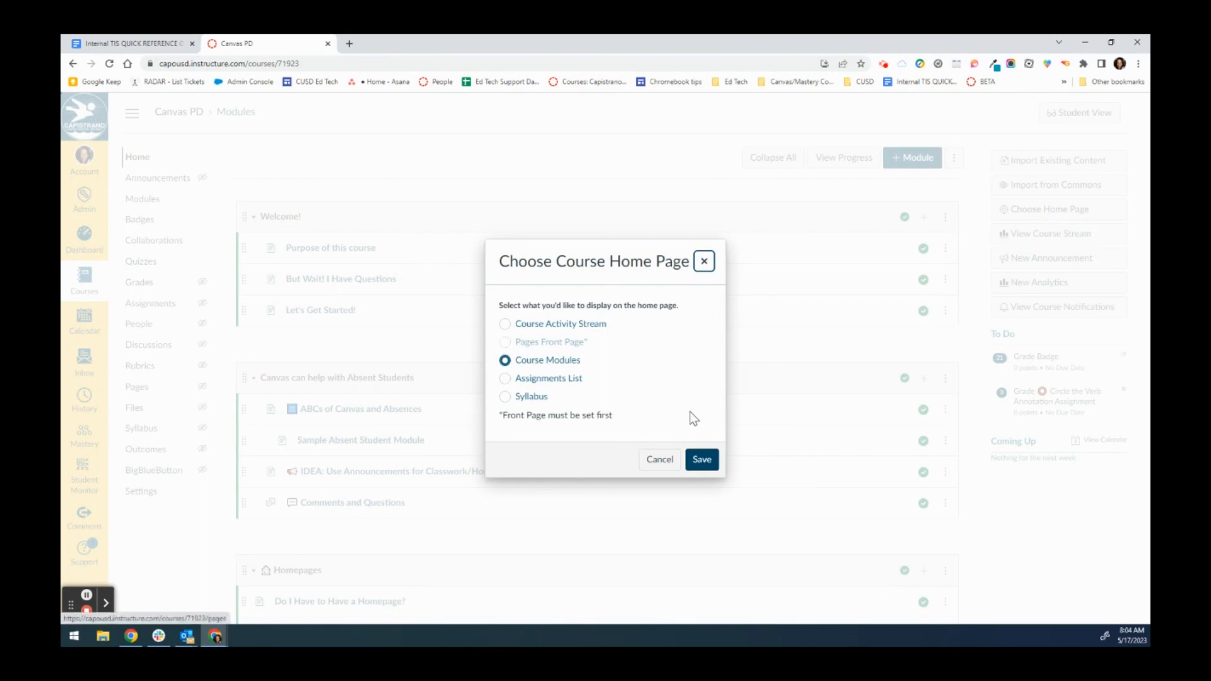
{"action": "left_click", "coordinate": [659, 460]}
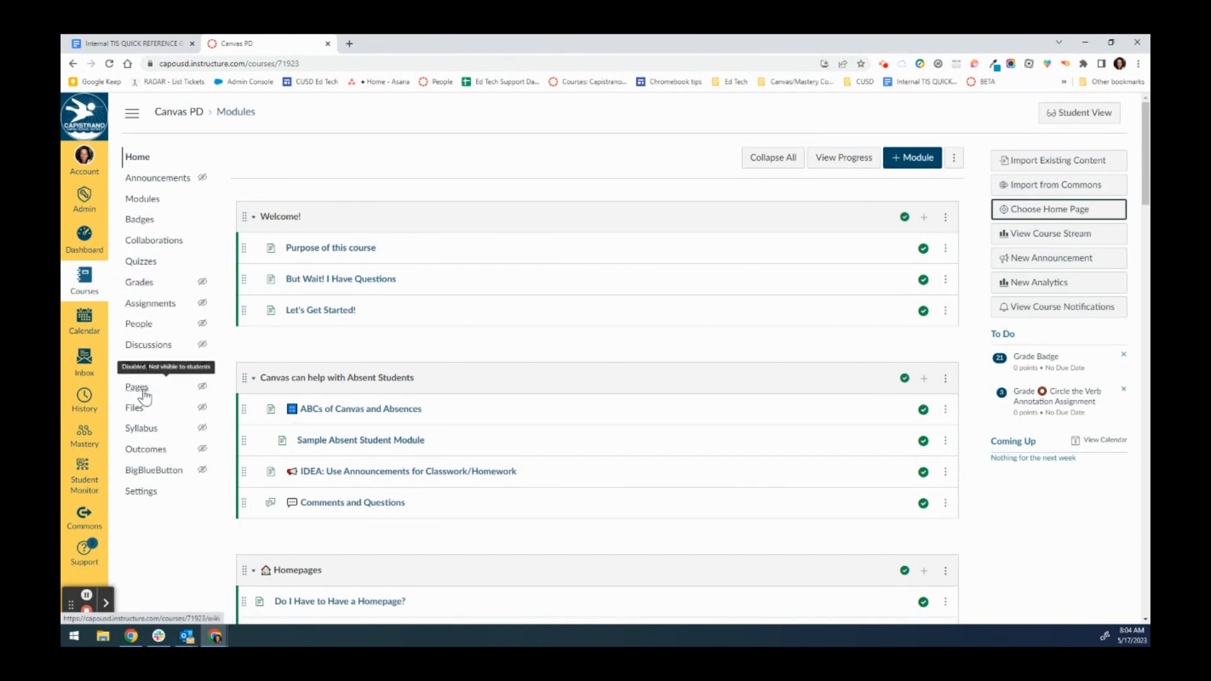
Step: Set Home Page 2 as the course front page from the Pages list
{"action": "left_click", "coordinate": [136, 387]}
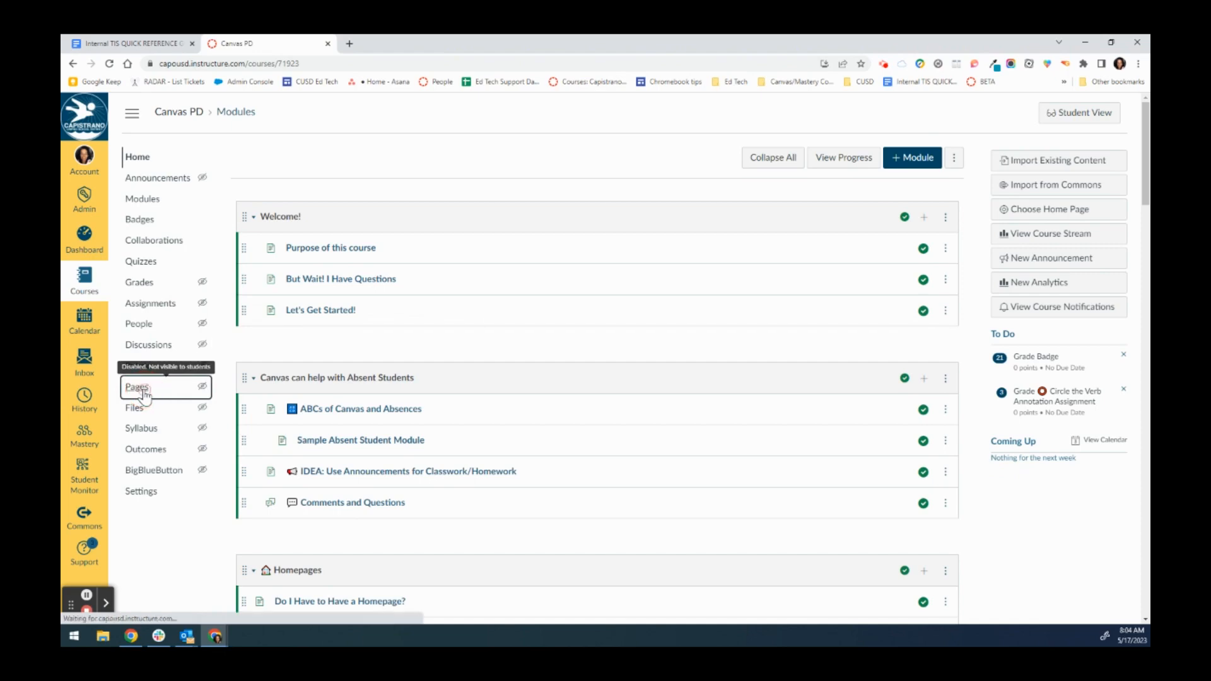
{"action": "left_click", "coordinate": [137, 386]}
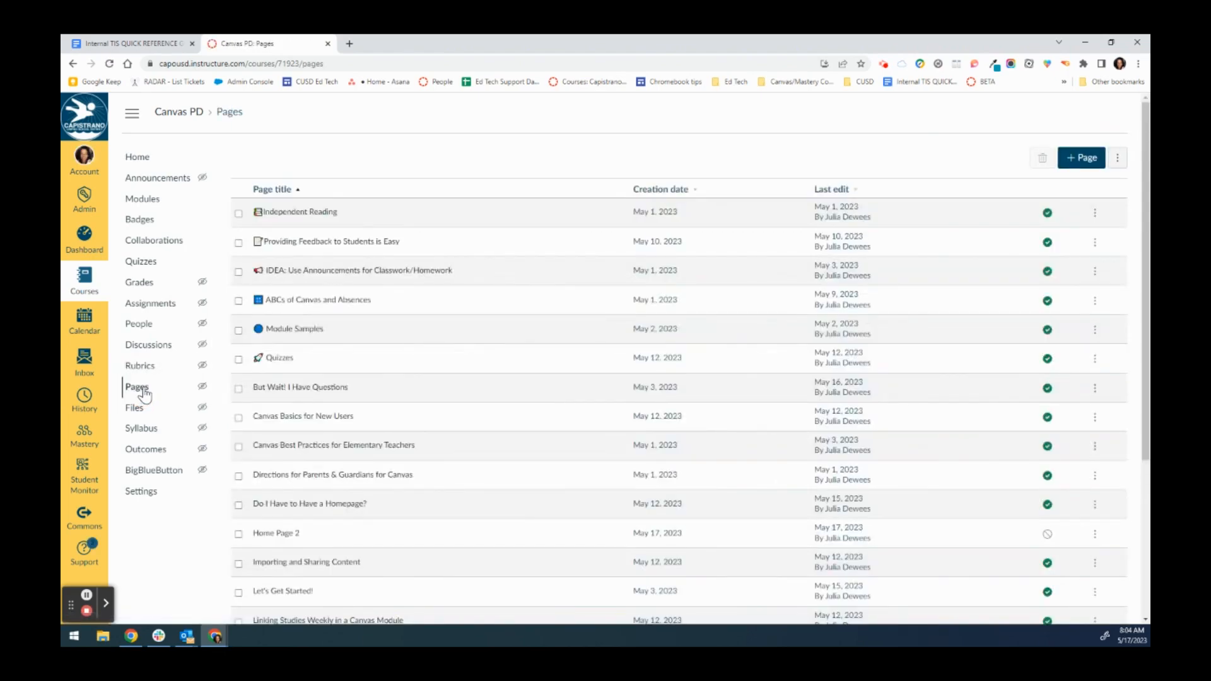
{"action": "mouse_move", "coordinate": [276, 533]}
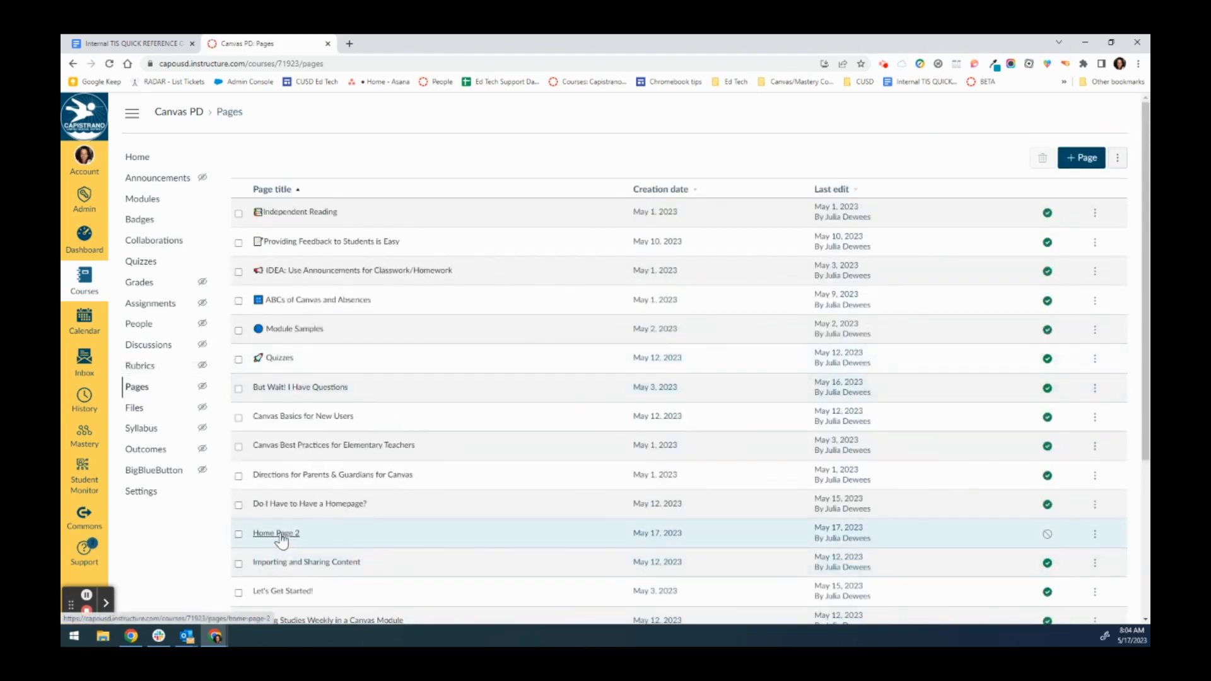
{"action": "mouse_move", "coordinate": [871, 523]}
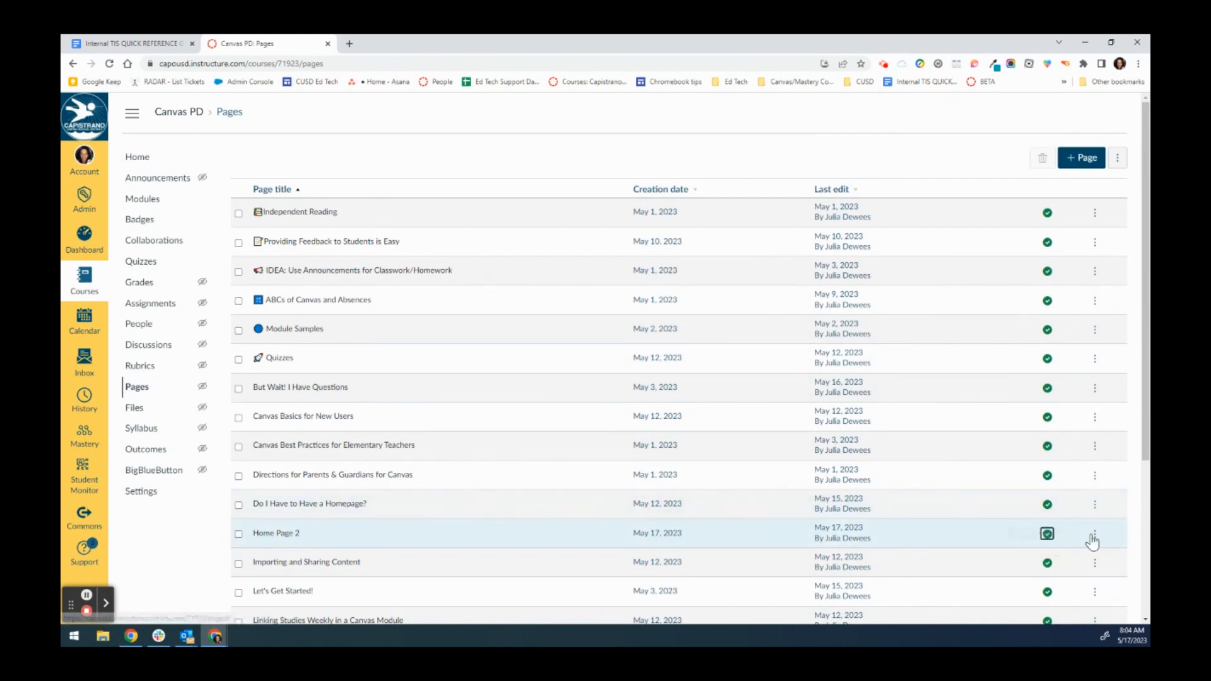
{"action": "left_click", "coordinate": [1095, 534]}
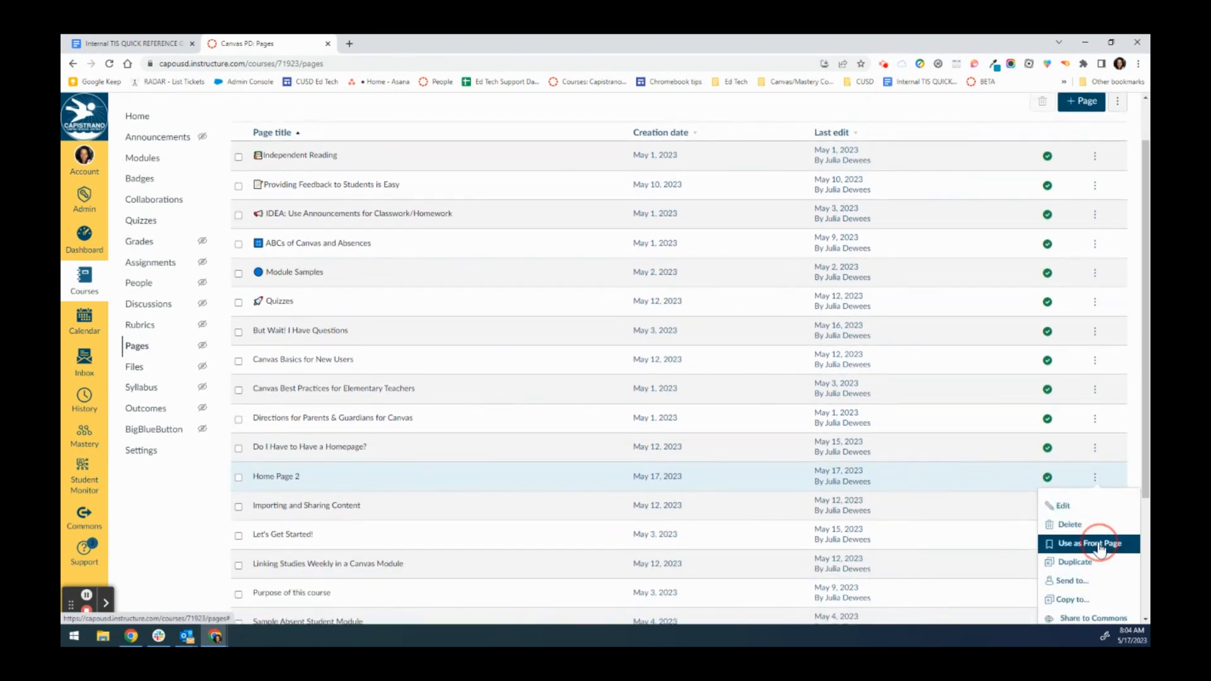
{"action": "left_click", "coordinate": [1090, 543]}
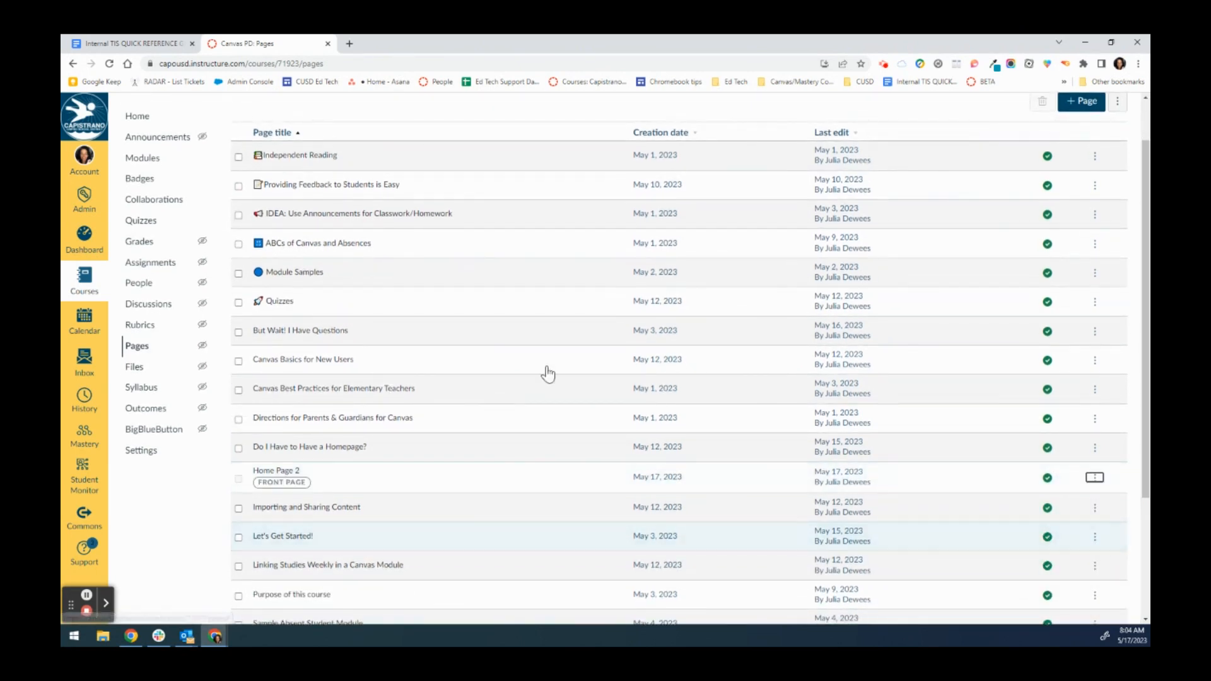
Step: Return to the course home and reopen the Choose Home Page options
{"action": "left_click", "coordinate": [137, 116]}
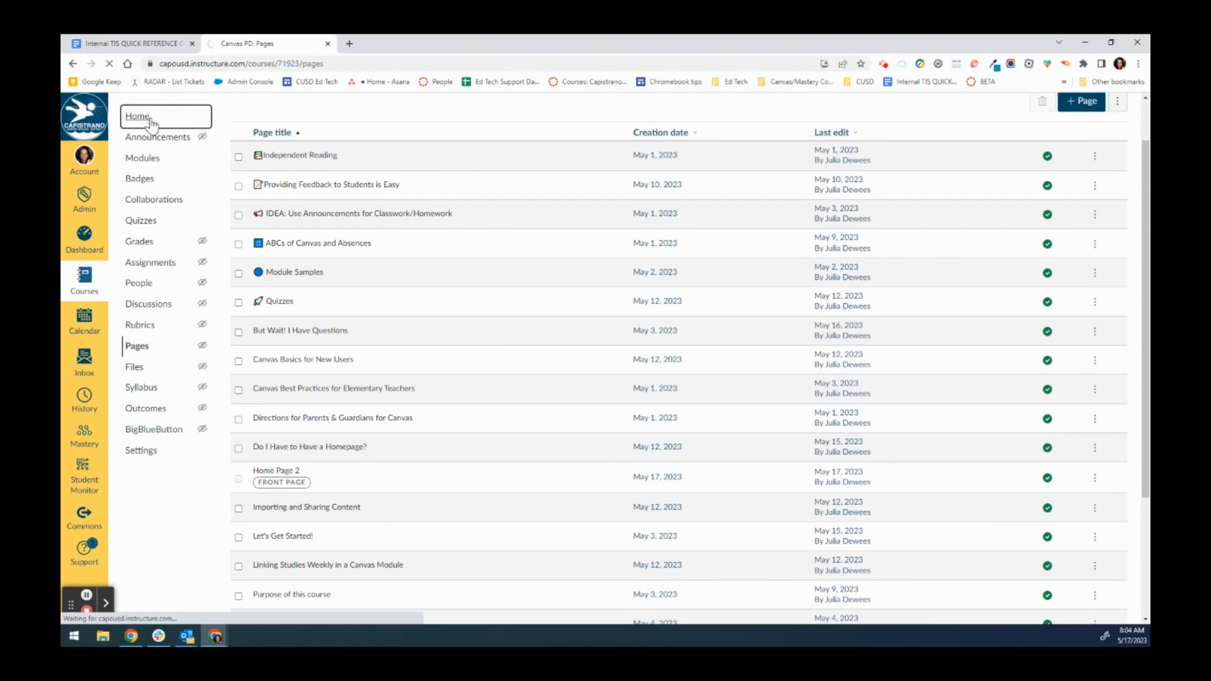
{"action": "left_click", "coordinate": [137, 116]}
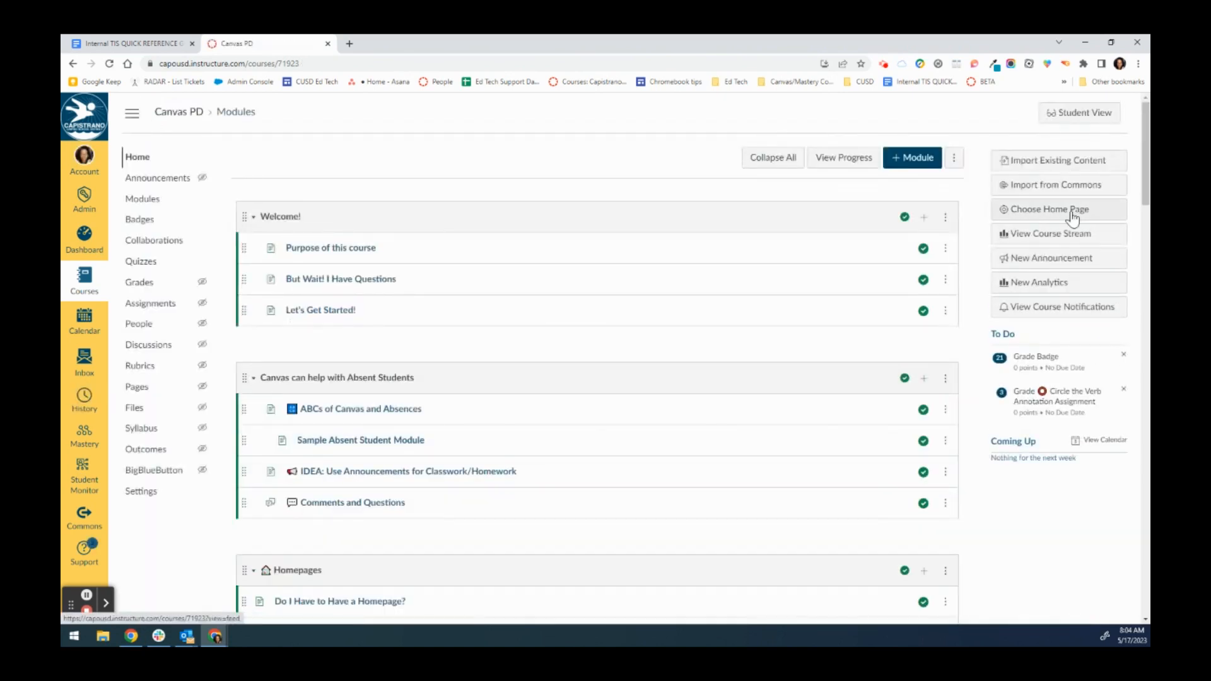
{"action": "left_click", "coordinate": [1048, 209]}
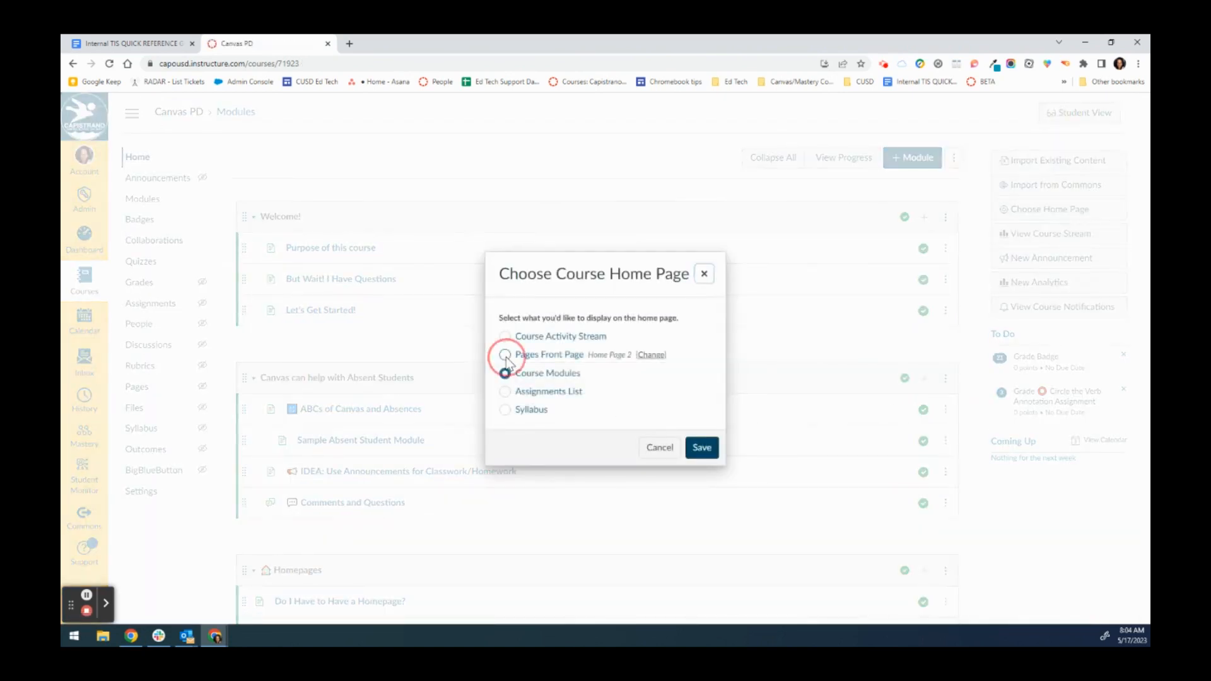